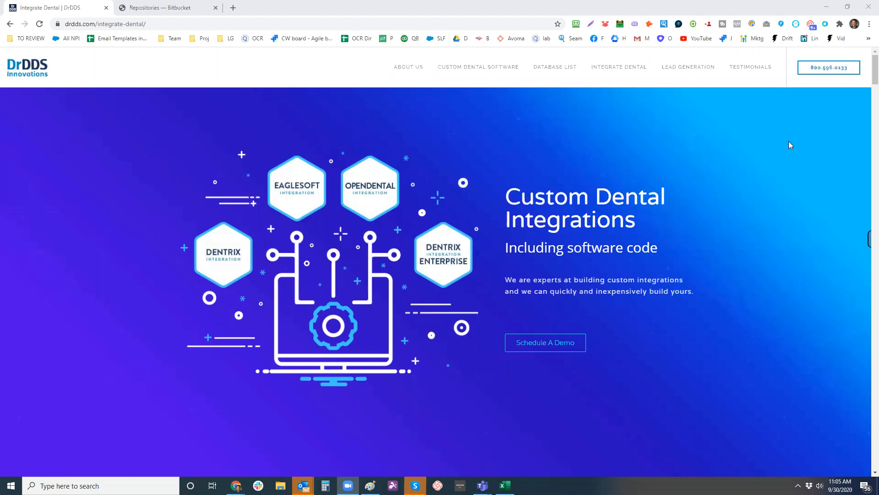
mouse_move(302, 220)
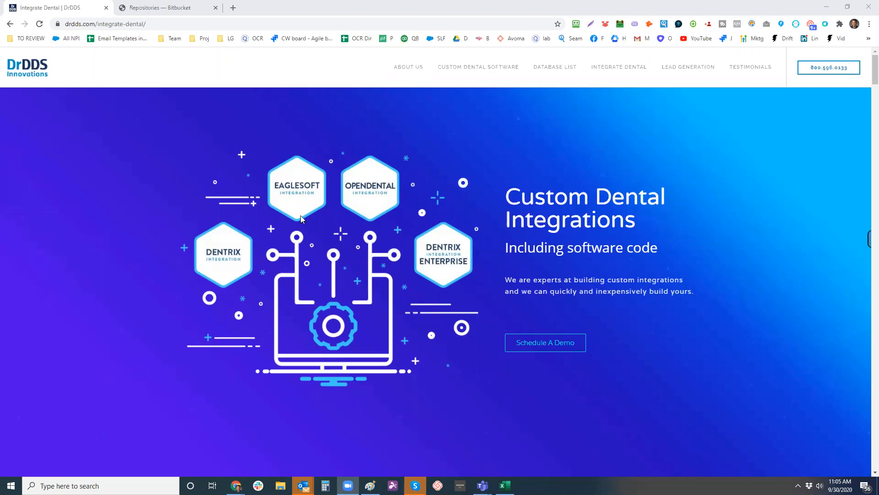
mouse_move(415, 142)
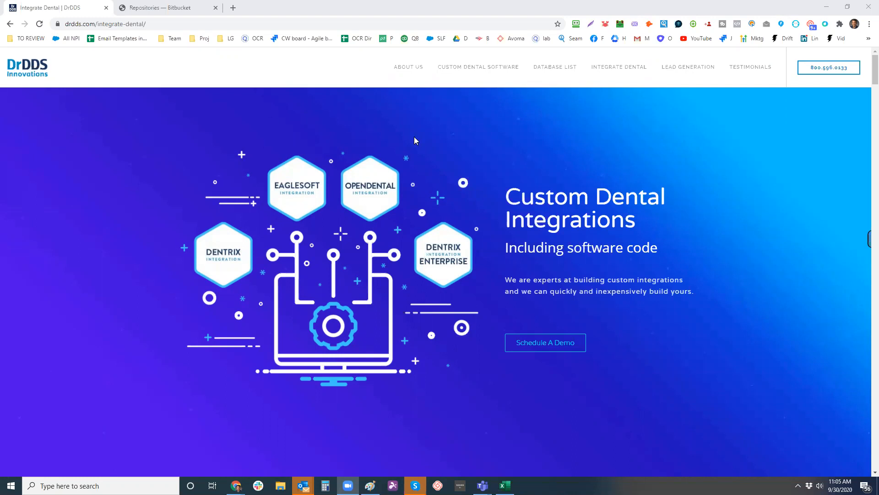
mouse_move(390, 126)
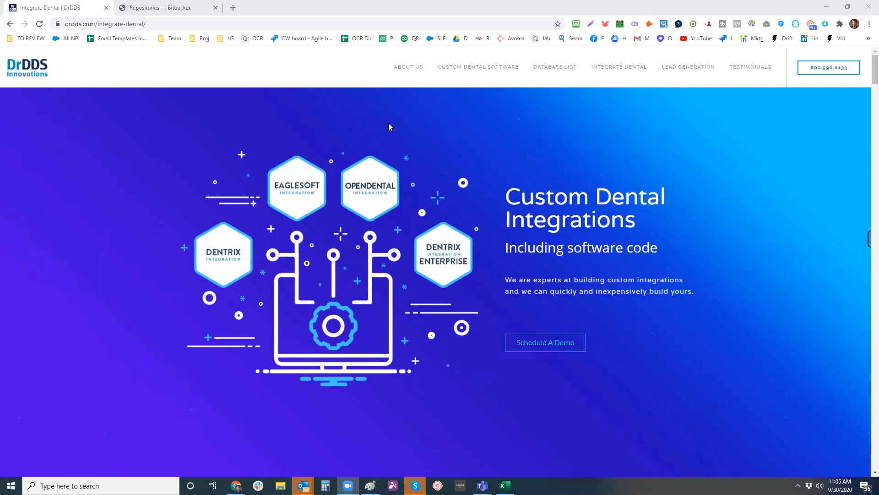
mouse_move(273, 288)
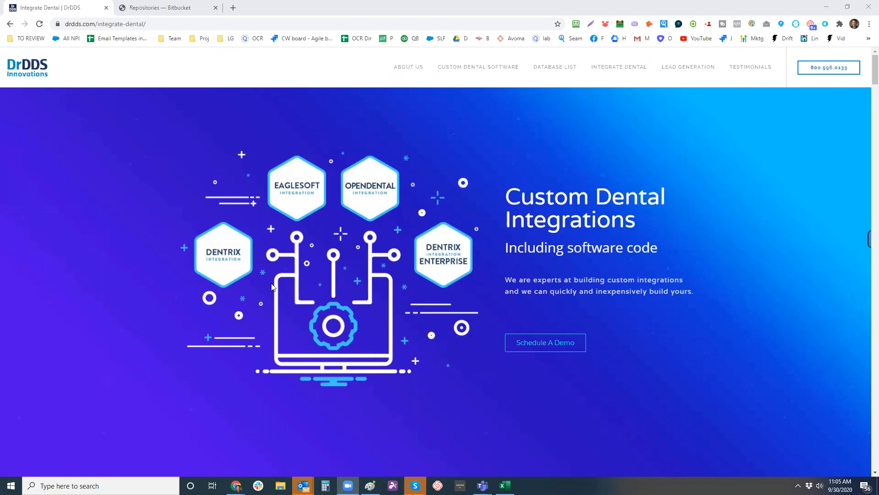
mouse_move(468, 186)
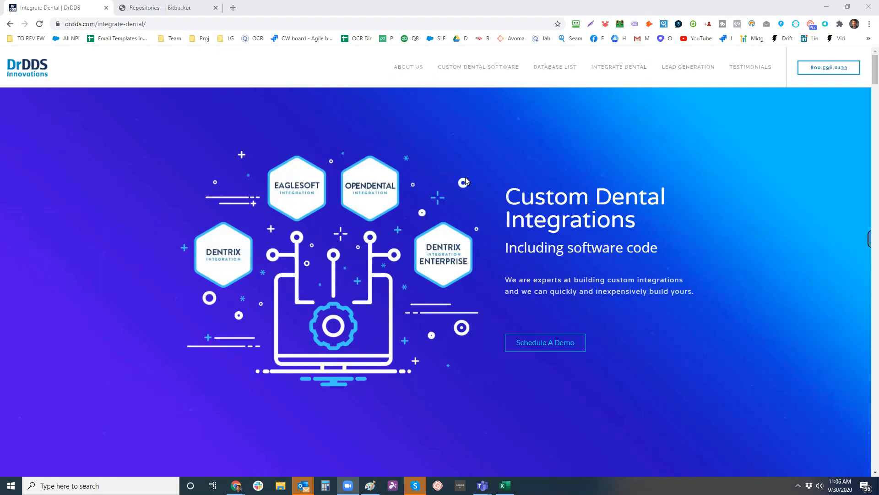
mouse_move(486, 172)
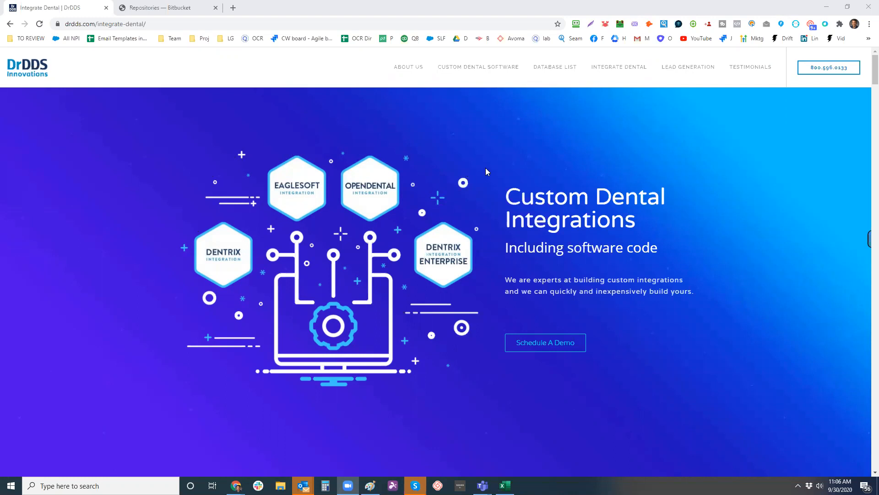
mouse_move(265, 167)
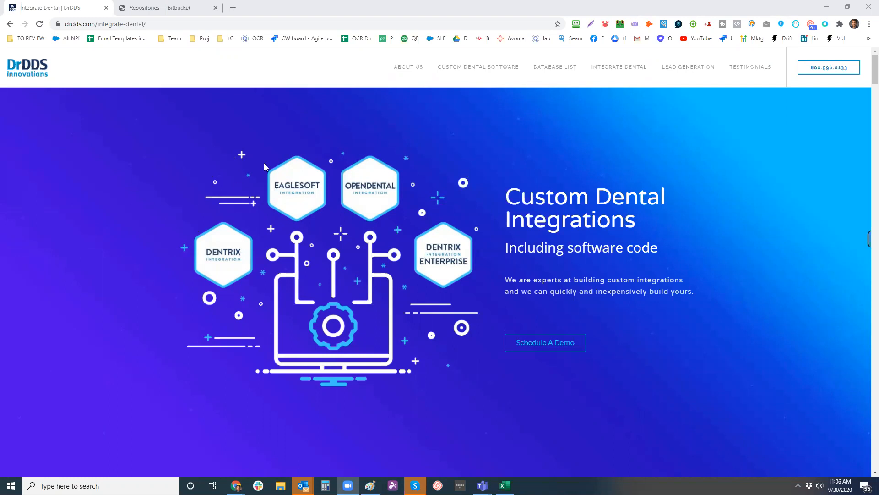
mouse_move(233, 255)
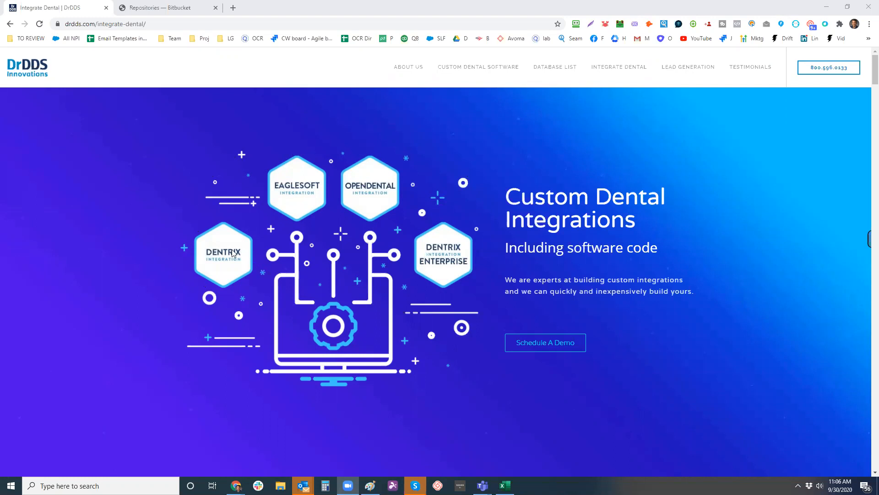
mouse_move(520, 268)
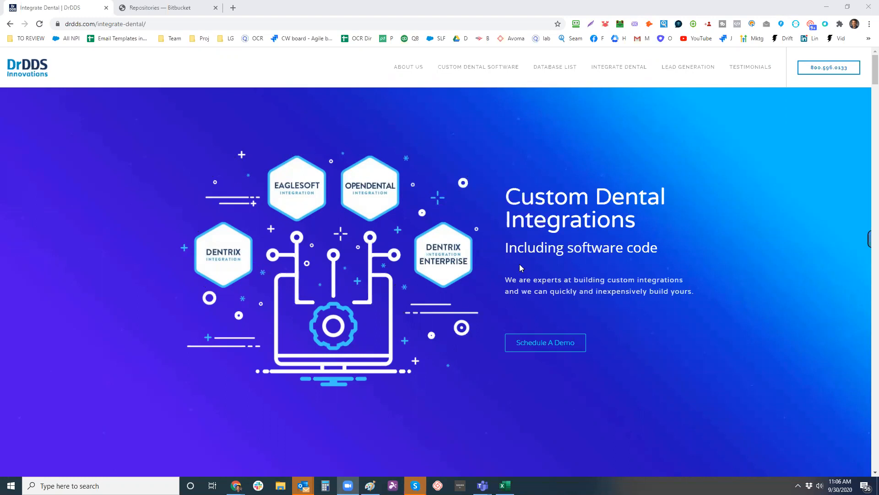
mouse_move(134, 42)
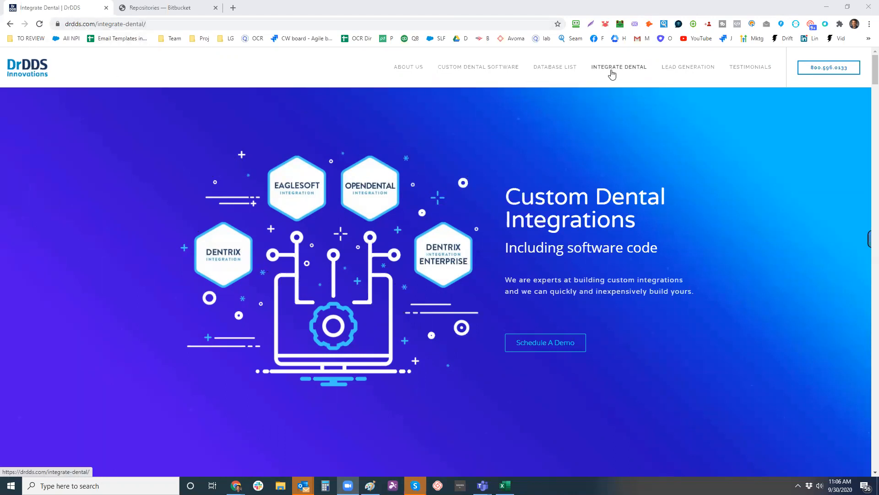
mouse_move(287, 312)
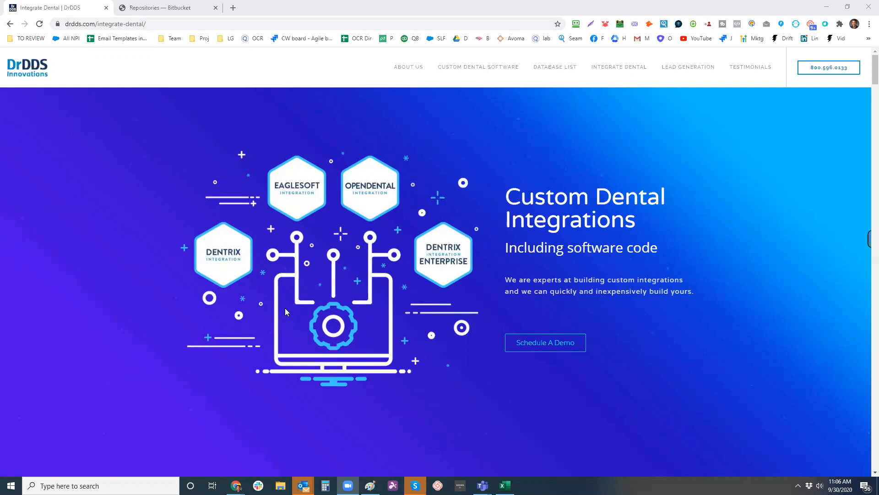
- Scroll to the Special Offer section and highlight the $15k first-integration price
scroll(down, 3)
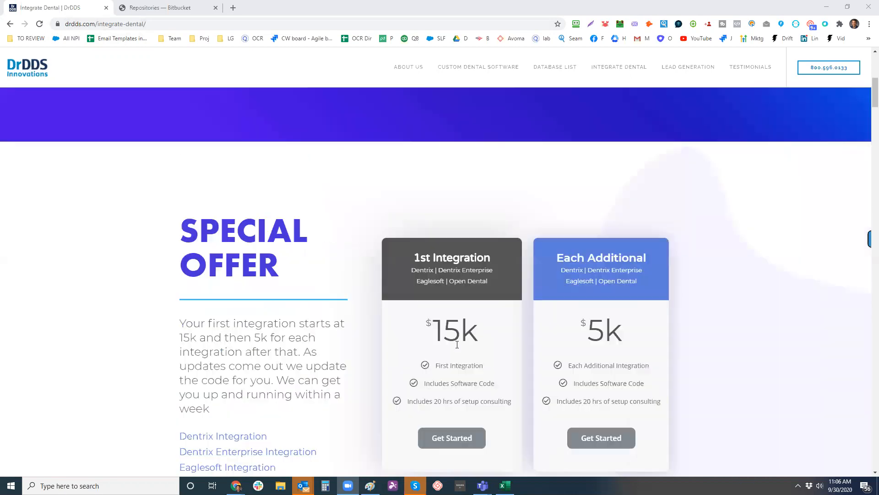
scroll(down, 3)
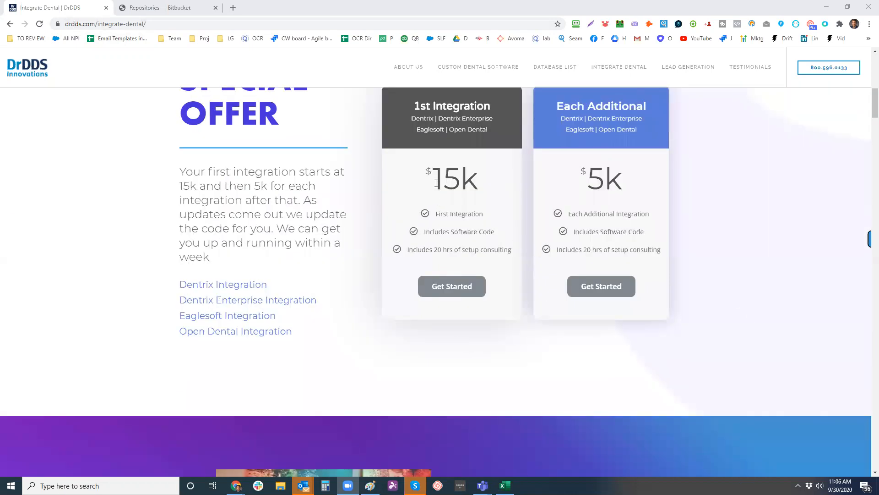
double_click(454, 178)
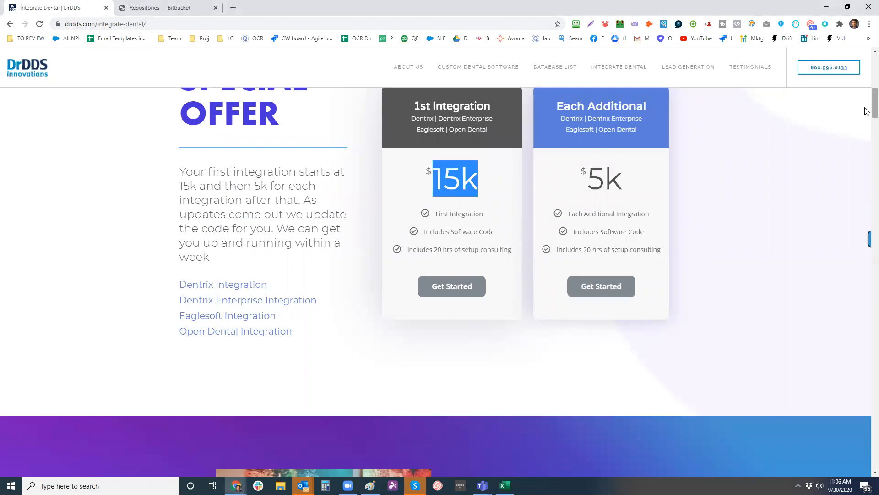
scroll(down, 3)
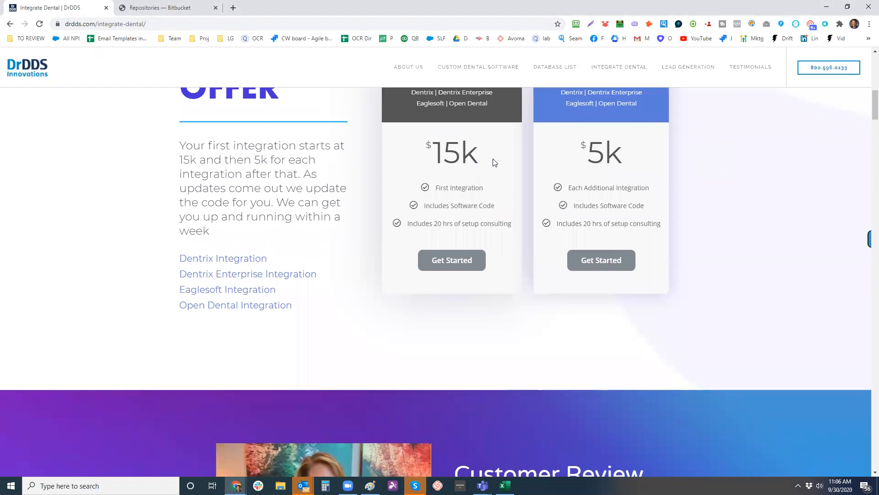
scroll(up, 3)
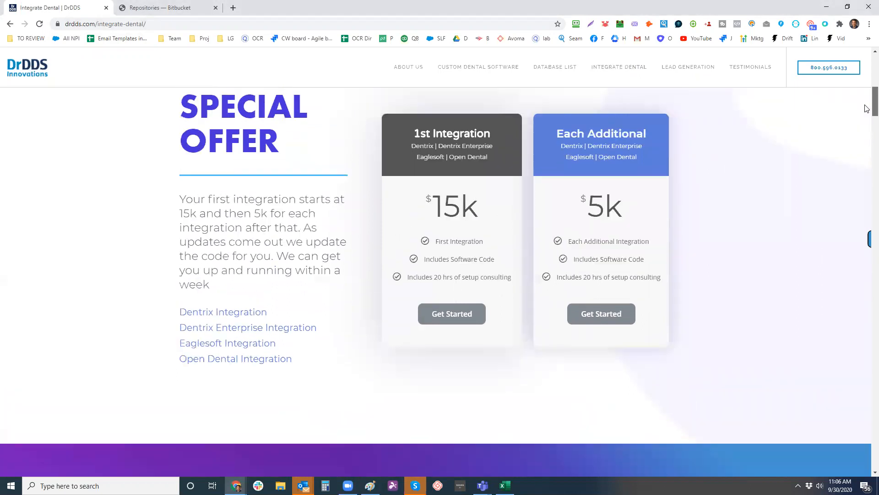
scroll(down, 3)
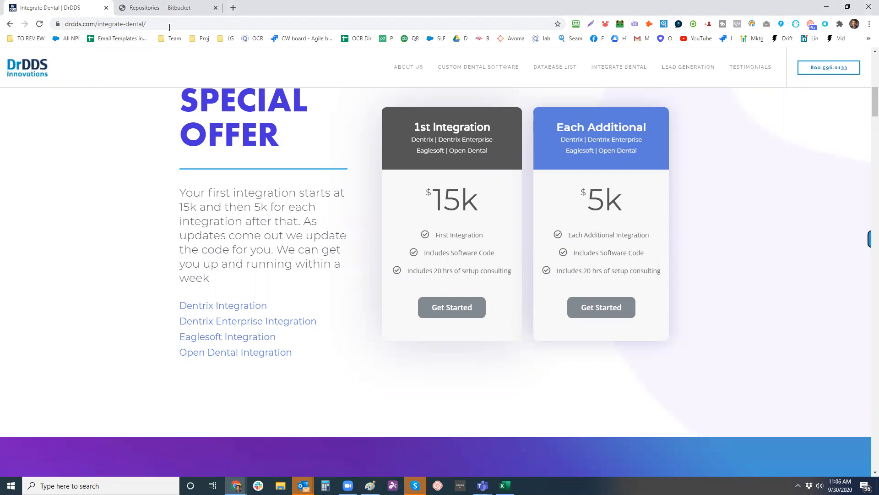
- From the Bitbucket repositories list, open the Dentrix Integration Custom Integration Code Repository
click(160, 8)
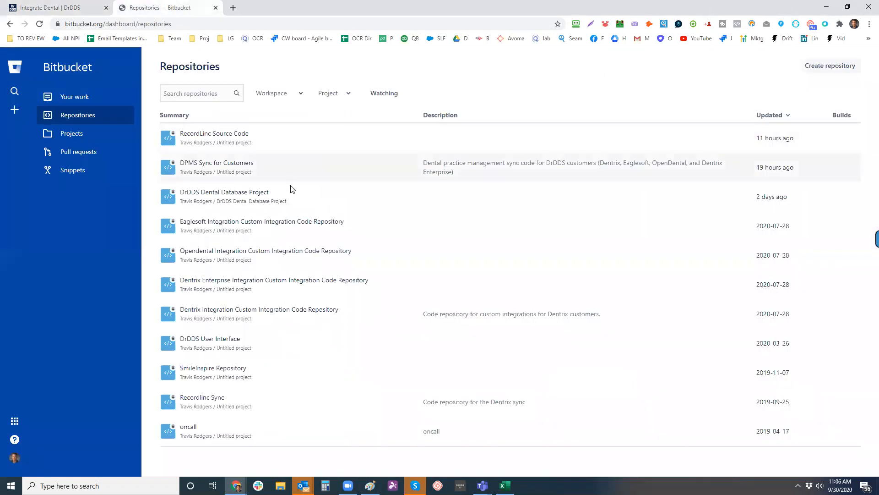
mouse_move(295, 292)
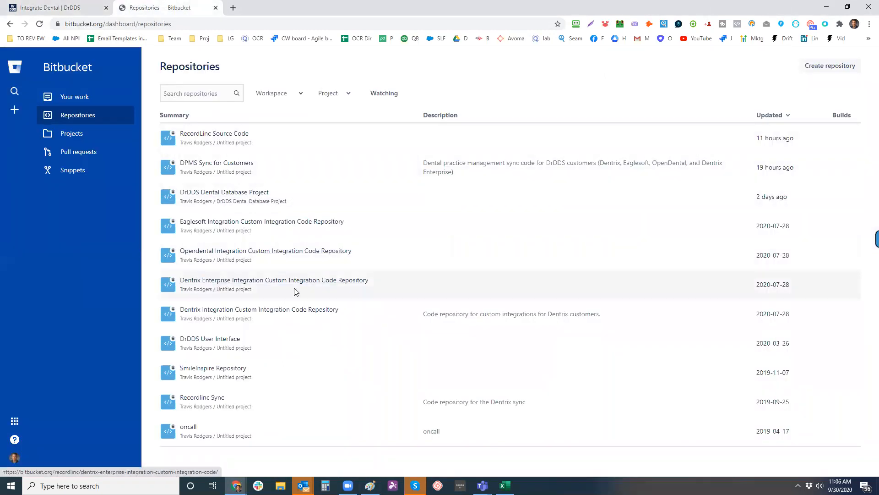
mouse_move(370, 319)
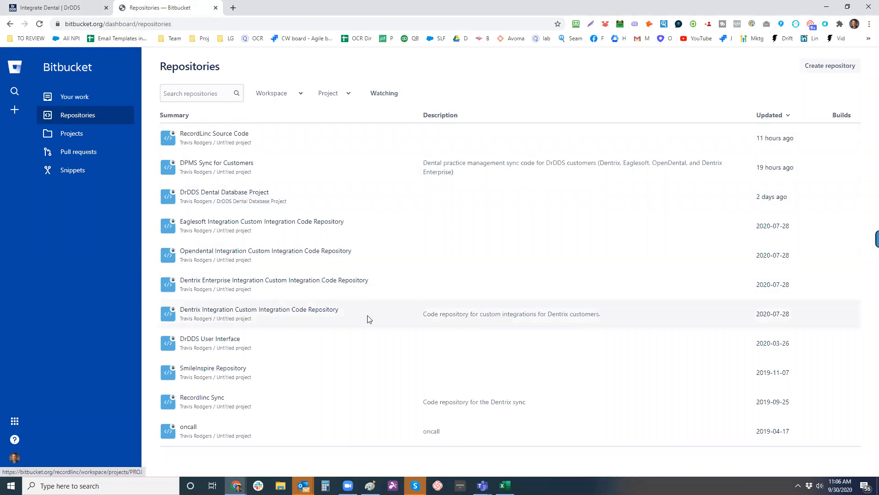
mouse_move(235, 315)
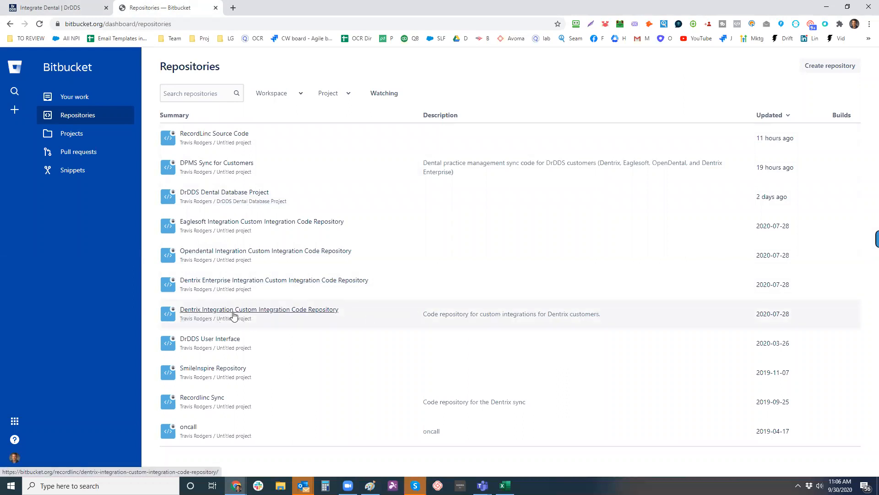
click(259, 309)
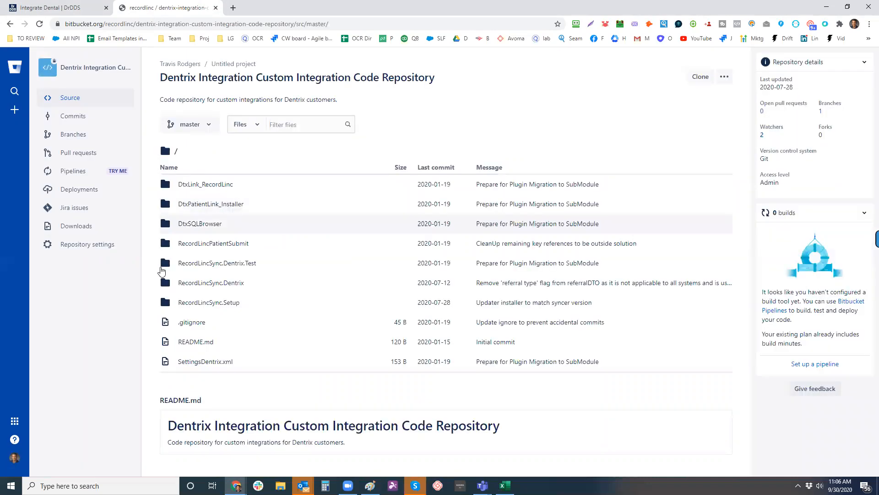
- Open Repository settings > User and group access and review users' read, write and admin permissions
click(87, 243)
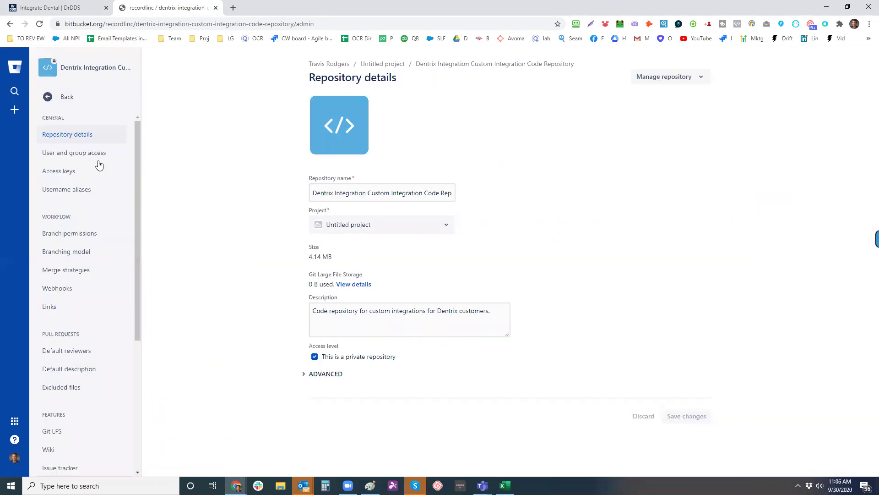
click(73, 152)
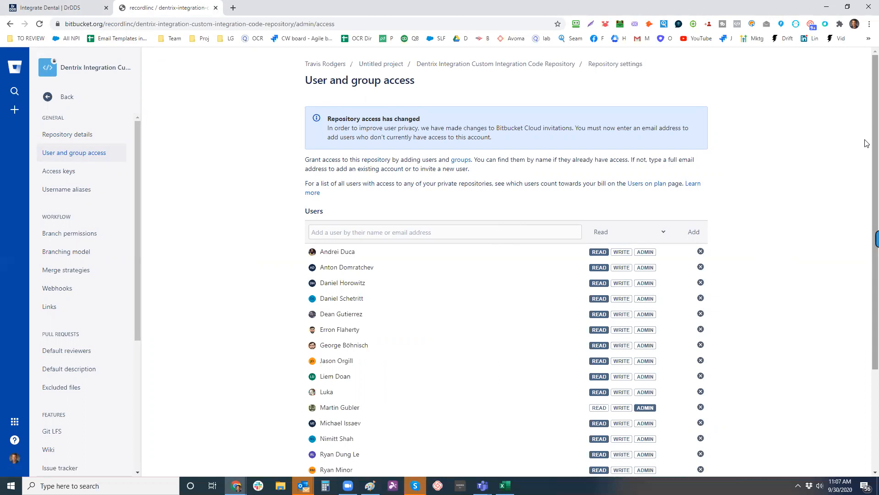
scroll(down, 3)
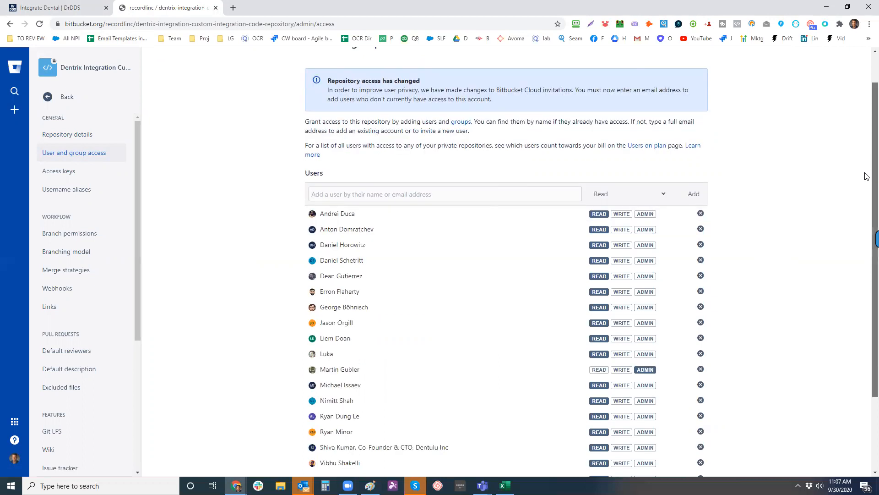
scroll(down, 3)
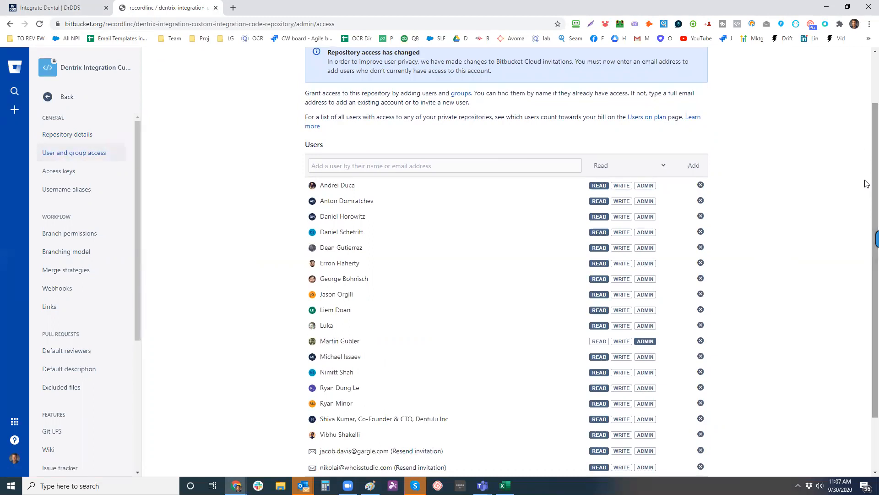
mouse_move(834, 175)
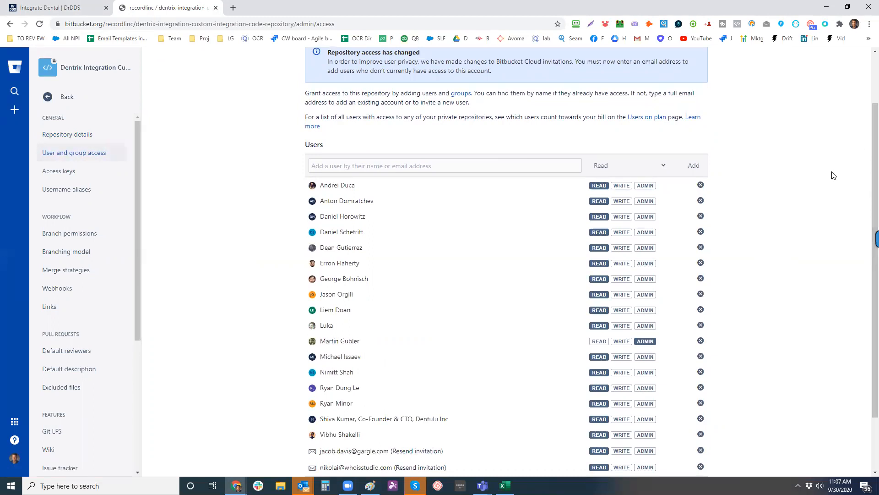
mouse_move(513, 230)
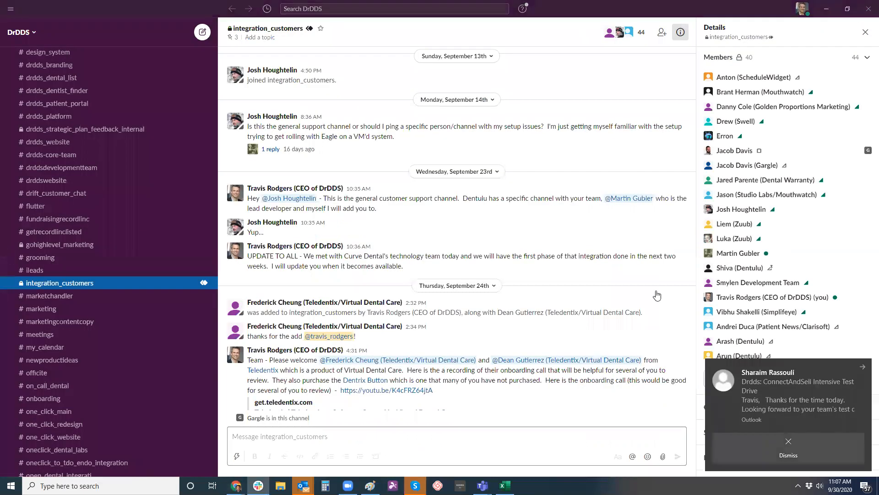
- Show the integration_customers channel's 44-member list and scroll the sidebar to Direct messages
click(789, 455)
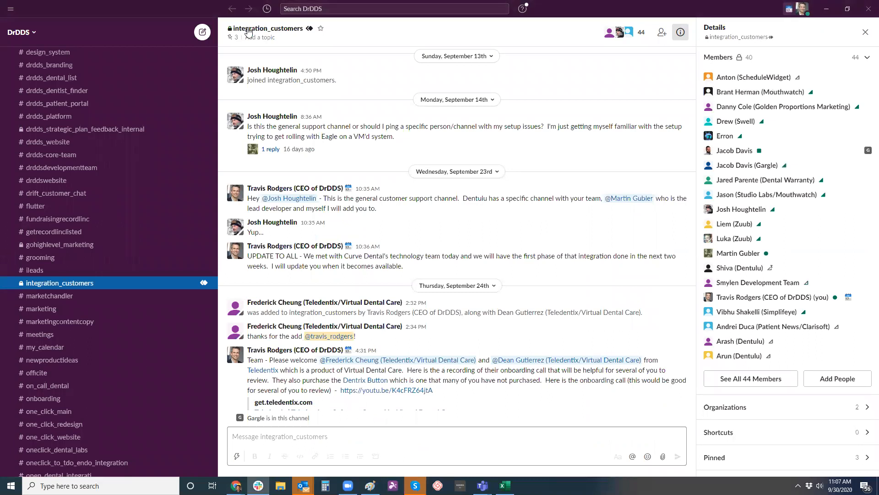
mouse_move(773, 182)
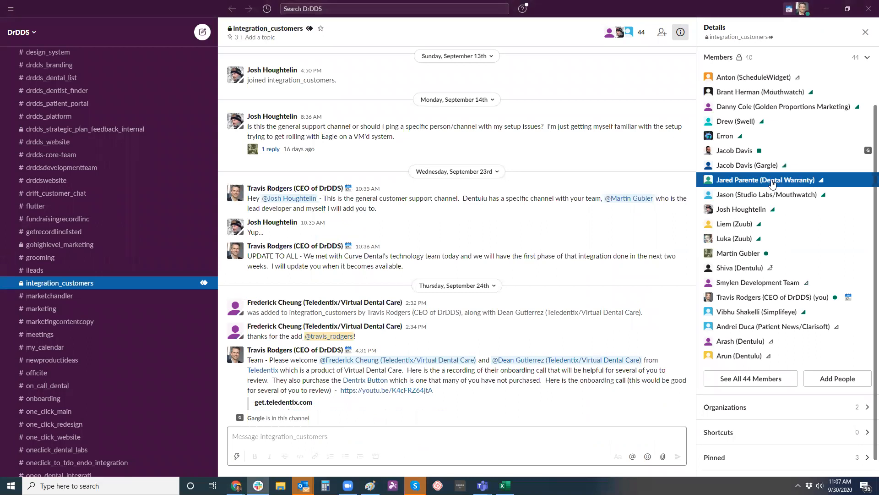
mouse_move(797, 116)
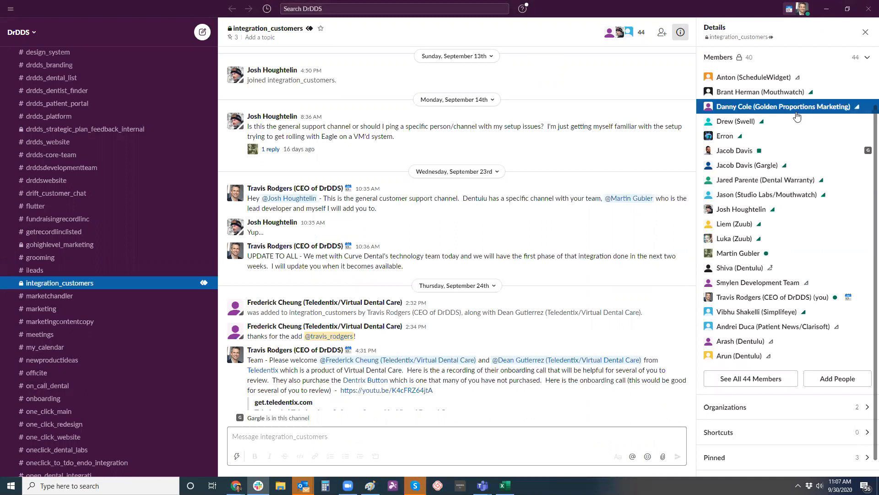
mouse_move(812, 132)
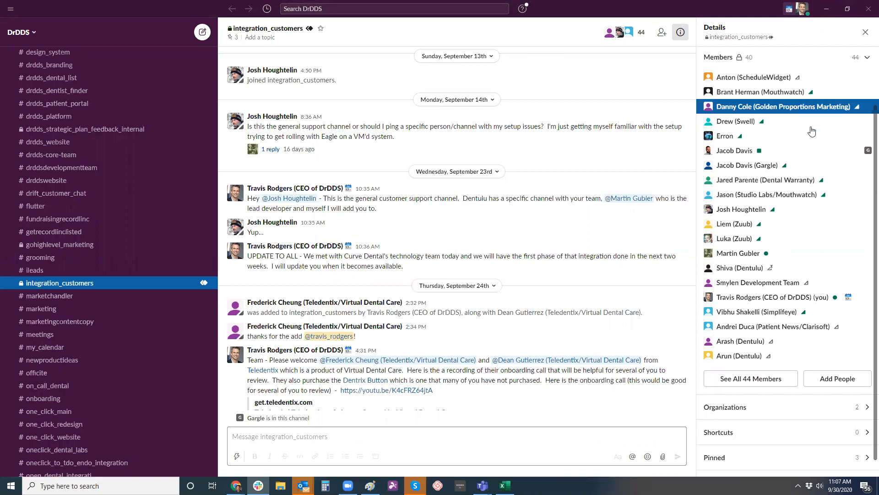
mouse_move(776, 165)
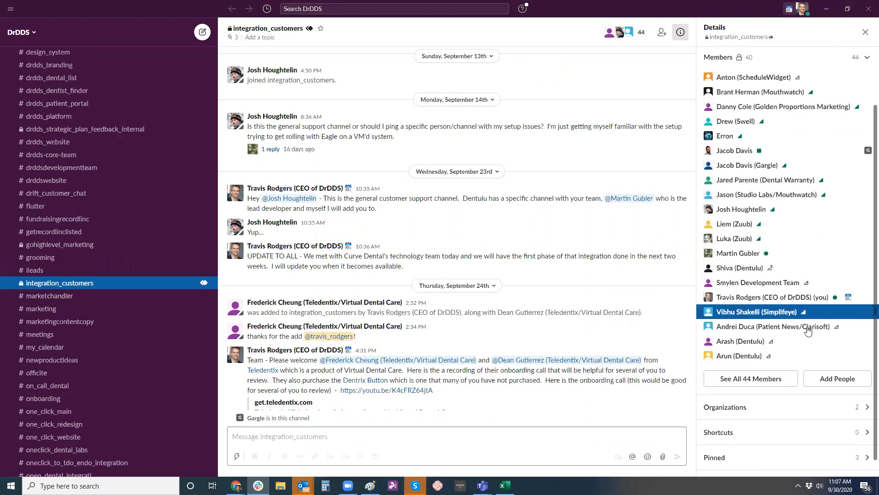
mouse_move(833, 320)
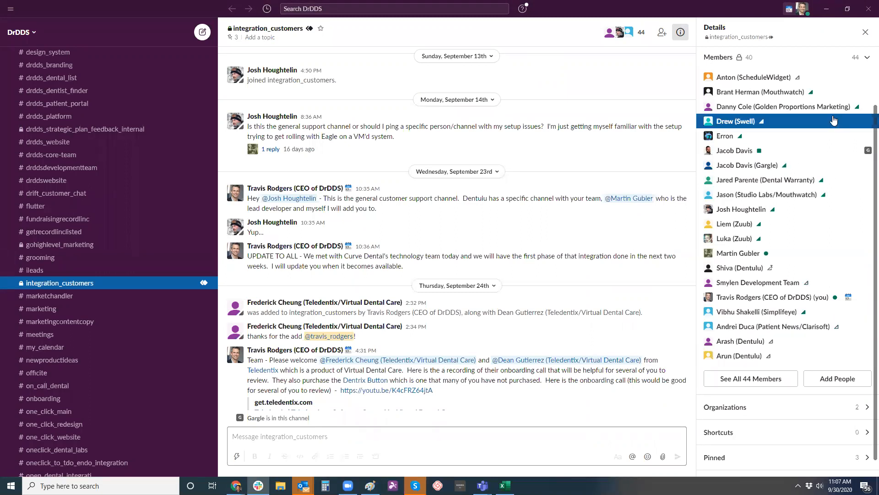
mouse_move(221, 244)
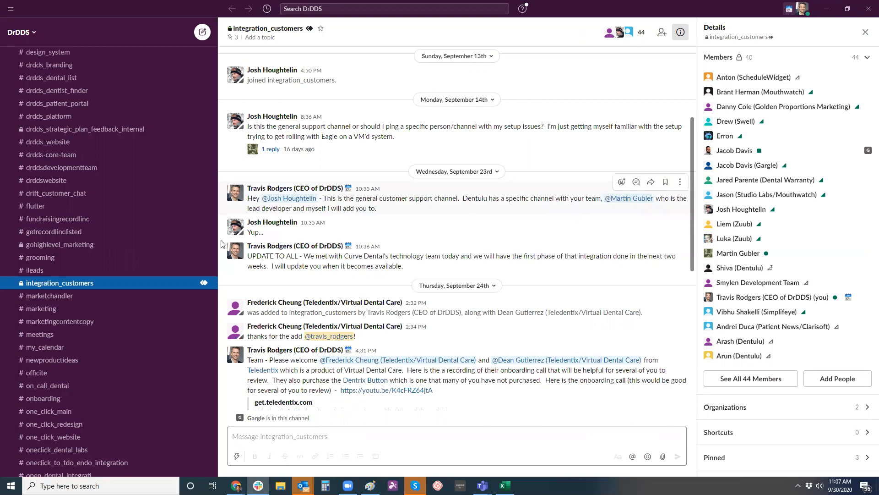
mouse_move(483, 116)
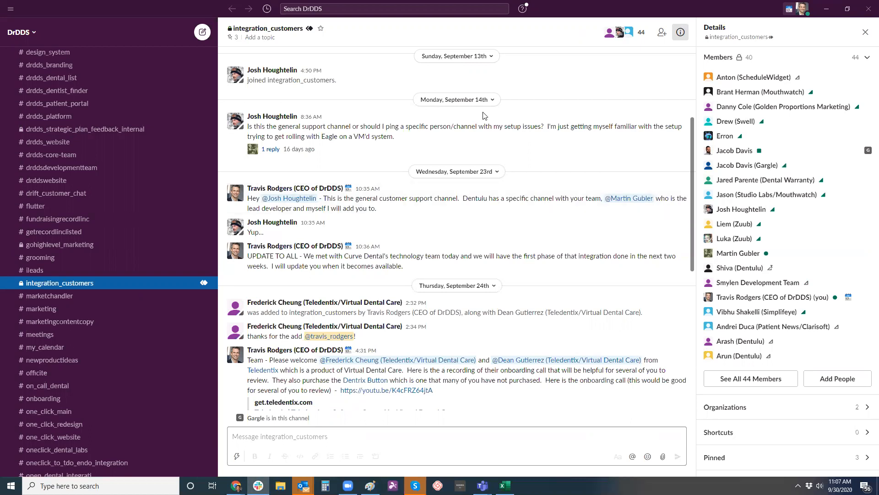
scroll(down, 3)
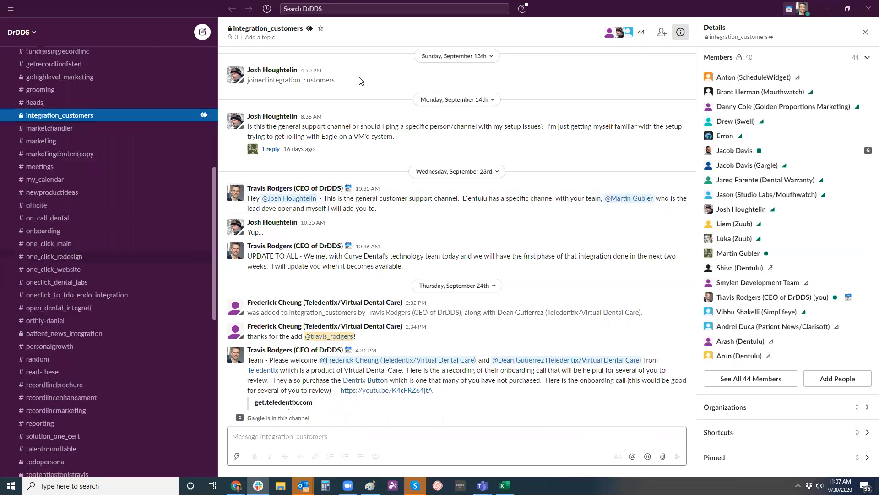
scroll(down, 3)
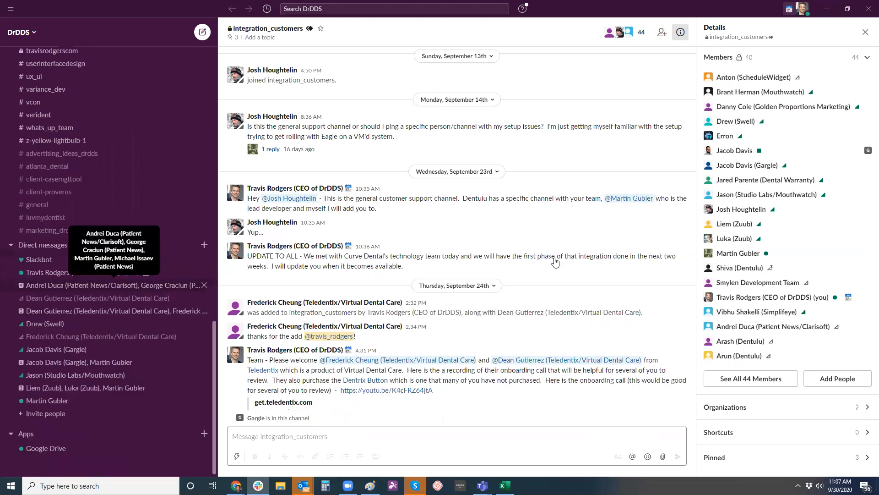
click(110, 285)
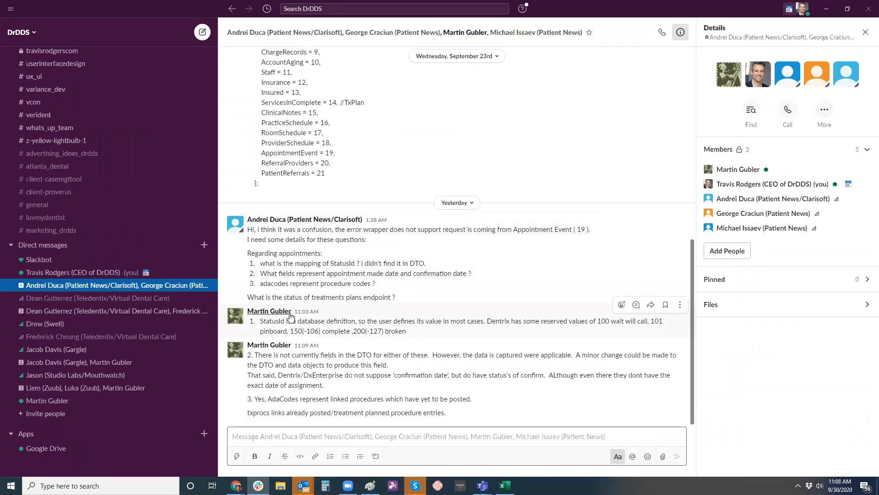
mouse_move(305, 312)
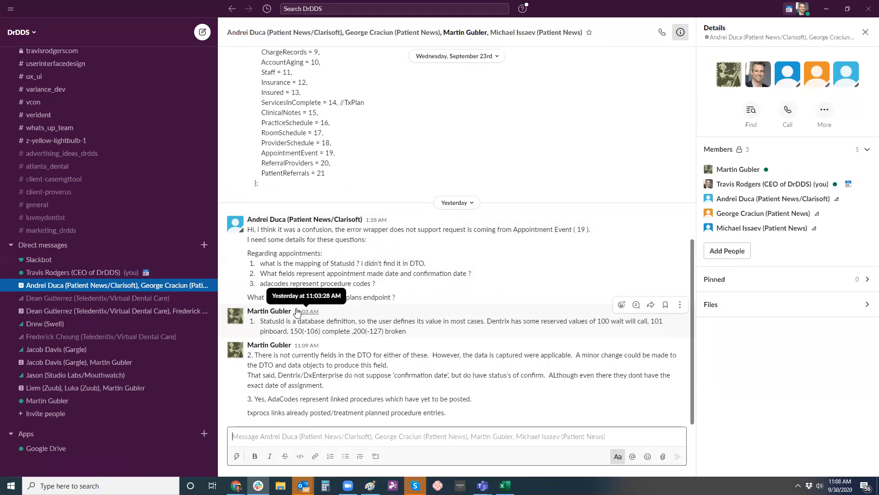
mouse_move(619, 133)
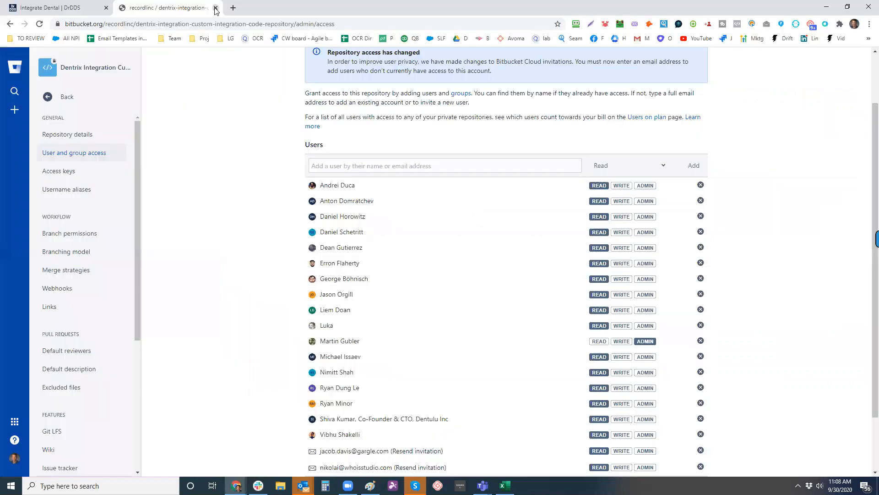
- Close the Bitbucket tab and highlight the $15k first-integration price on the Integrate Dental page
click(55, 9)
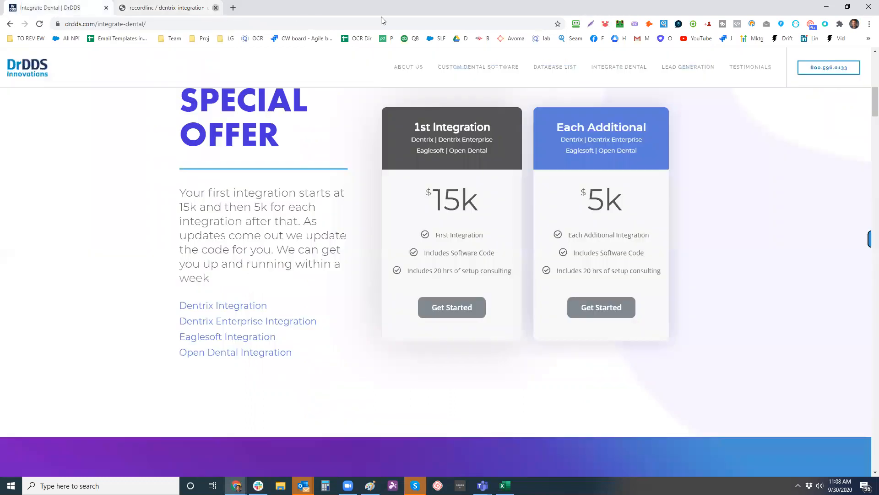
click(220, 8)
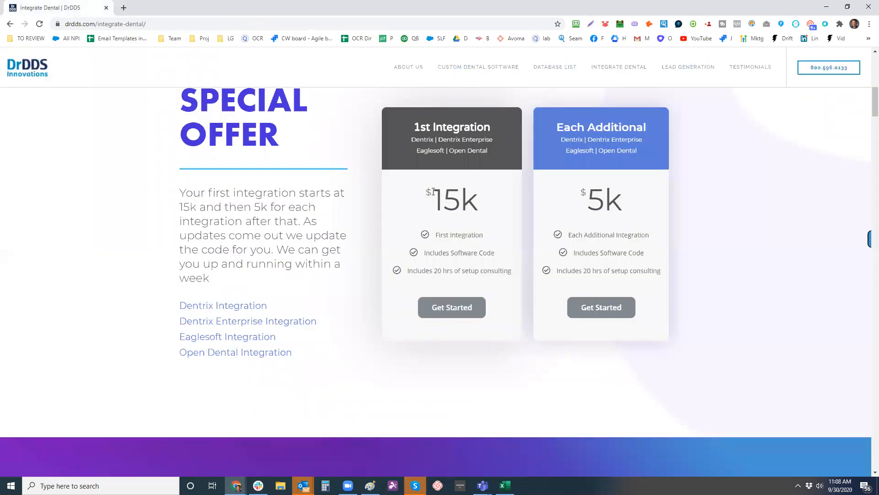
double_click(422, 139)
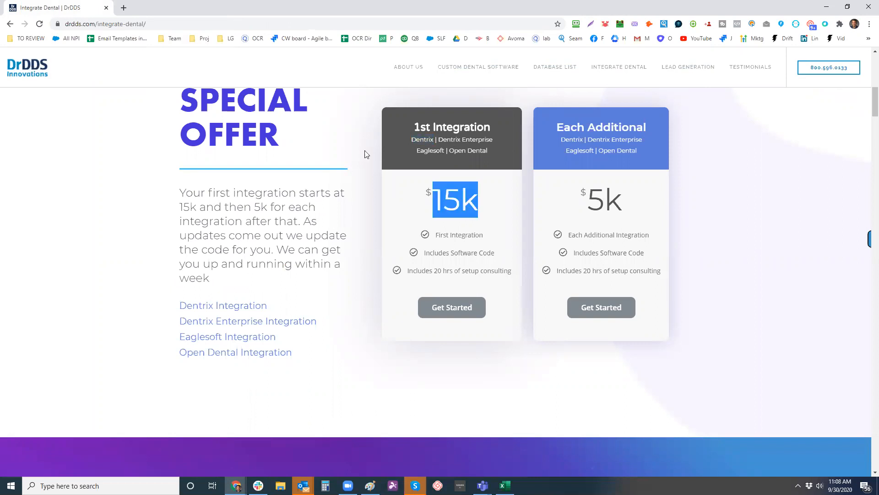
mouse_move(589, 194)
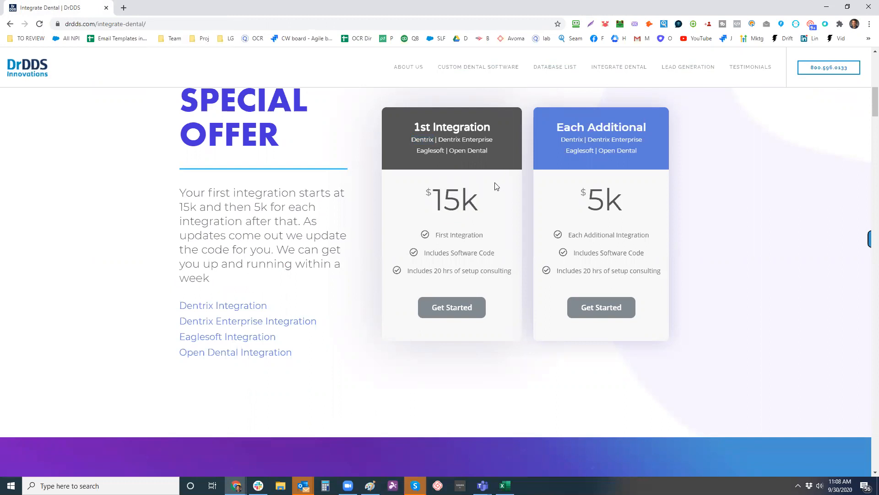
mouse_move(495, 192)
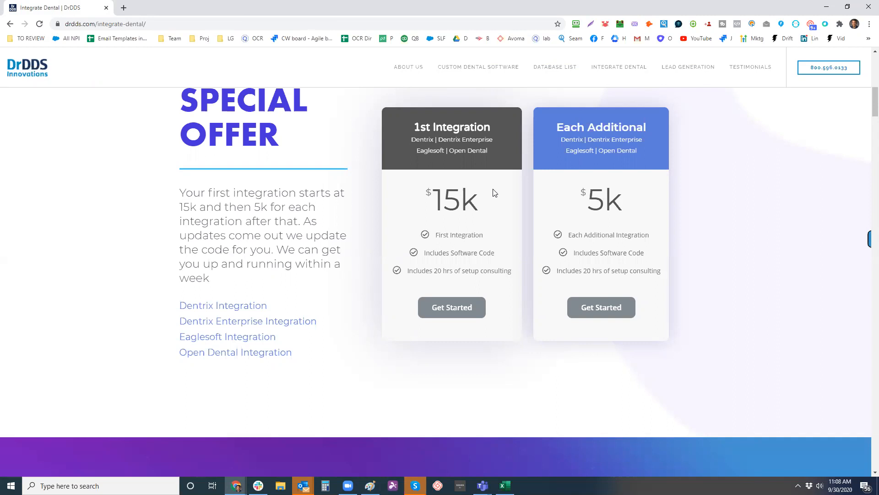
mouse_move(504, 203)
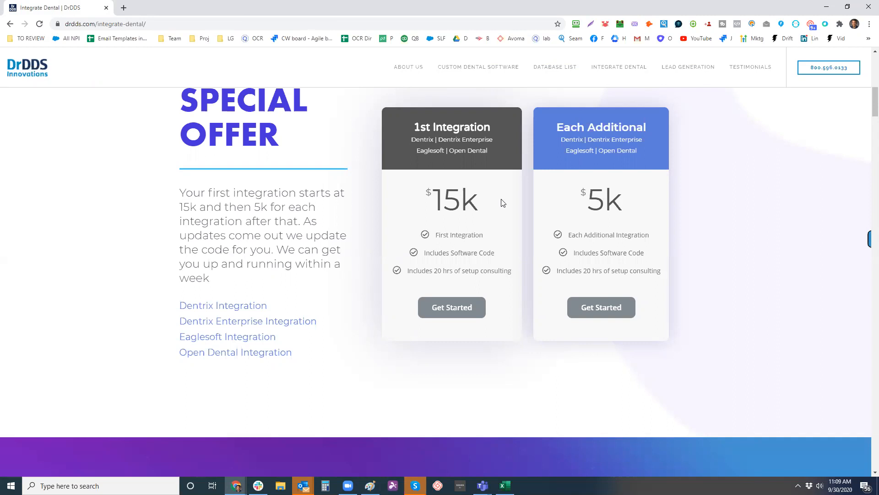
mouse_move(521, 187)
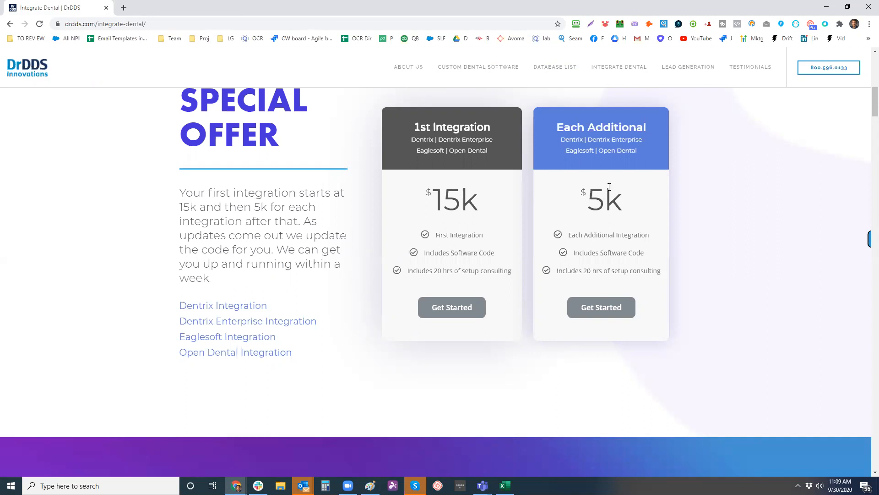
mouse_move(424, 79)
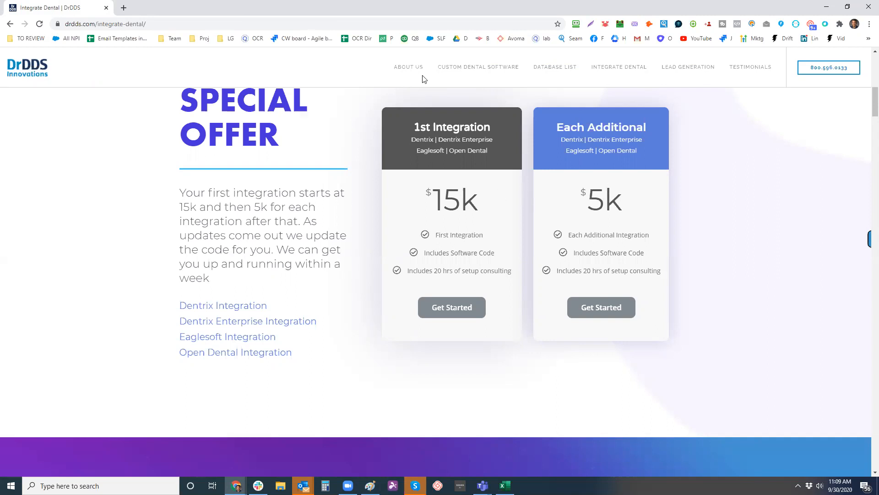
mouse_move(533, 119)
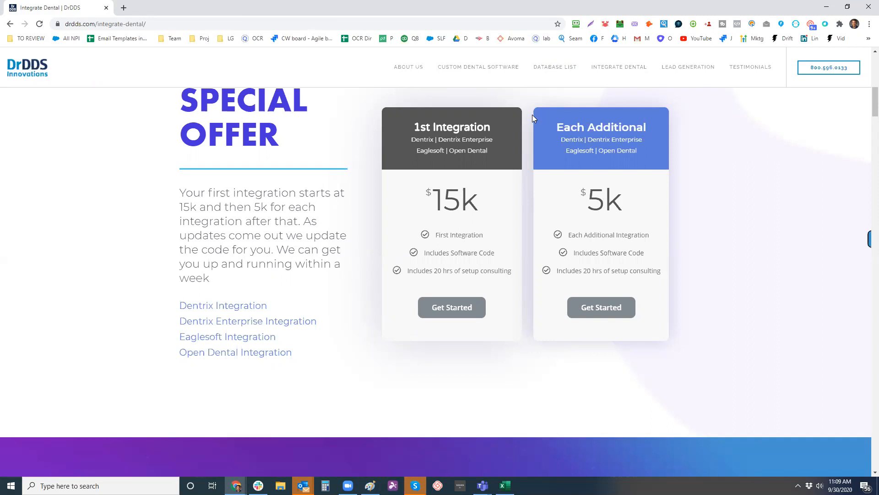
mouse_move(509, 193)
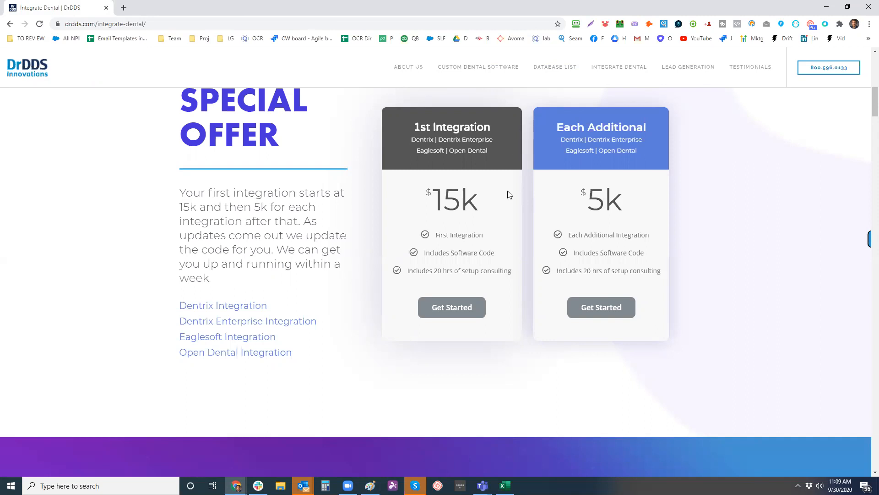
- Scroll past reviews, client logos and the offer form to Dental Integration Software Solutions
scroll(down, 3)
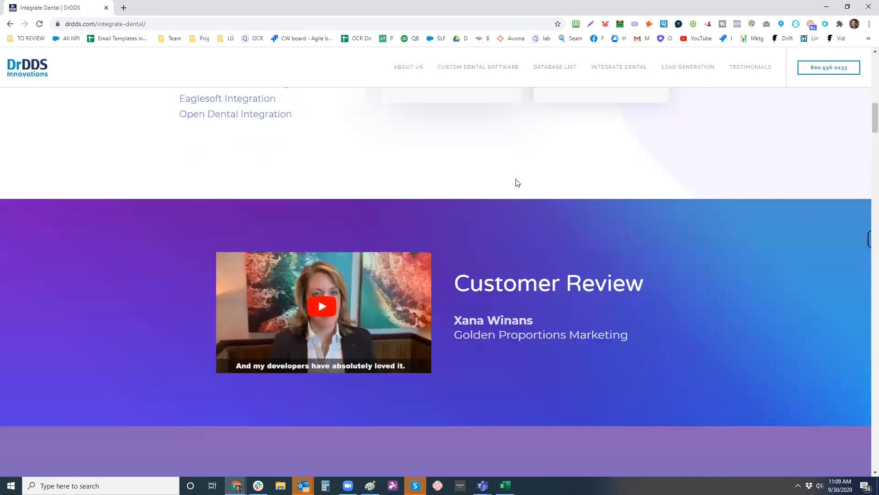
scroll(down, 3)
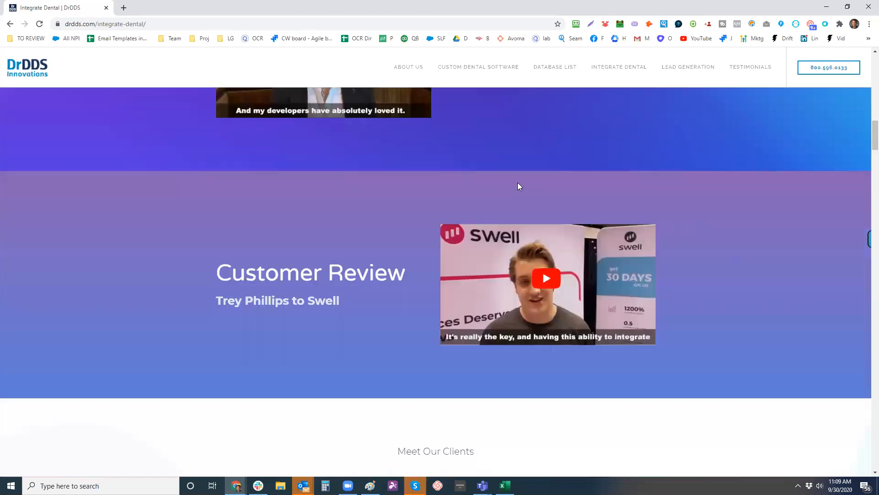
scroll(down, 3)
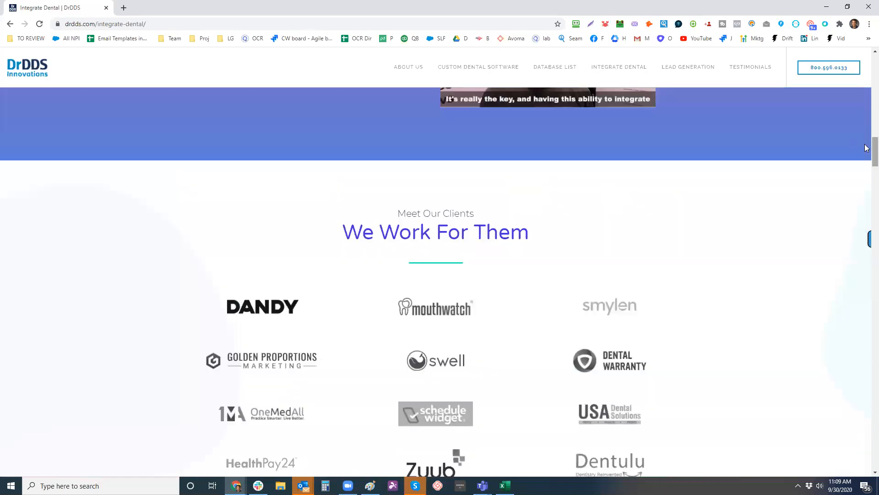
scroll(down, 3)
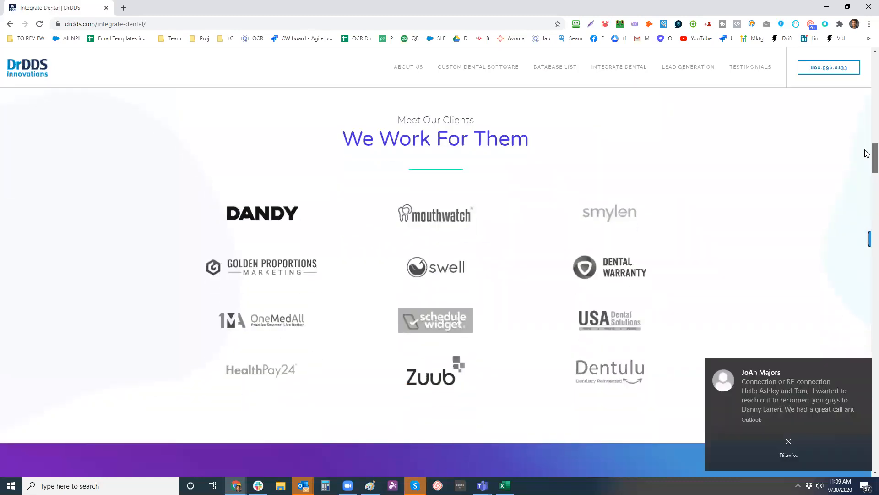
scroll(down, 3)
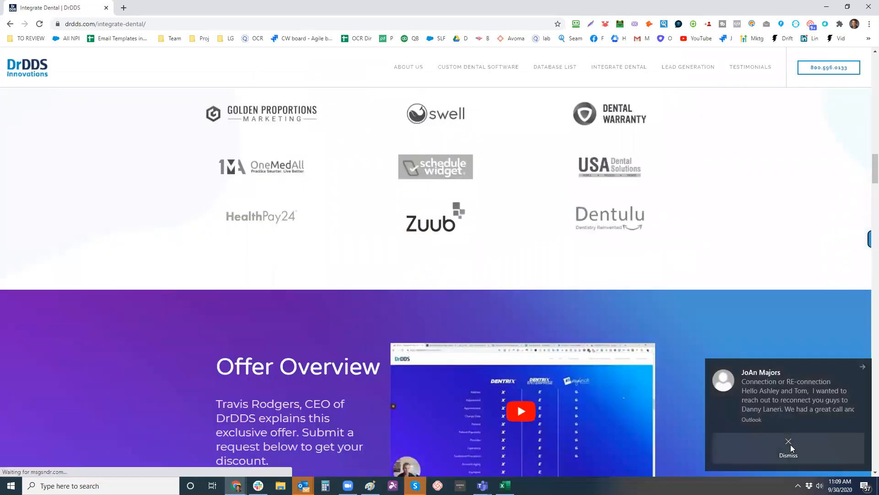
scroll(down, 3)
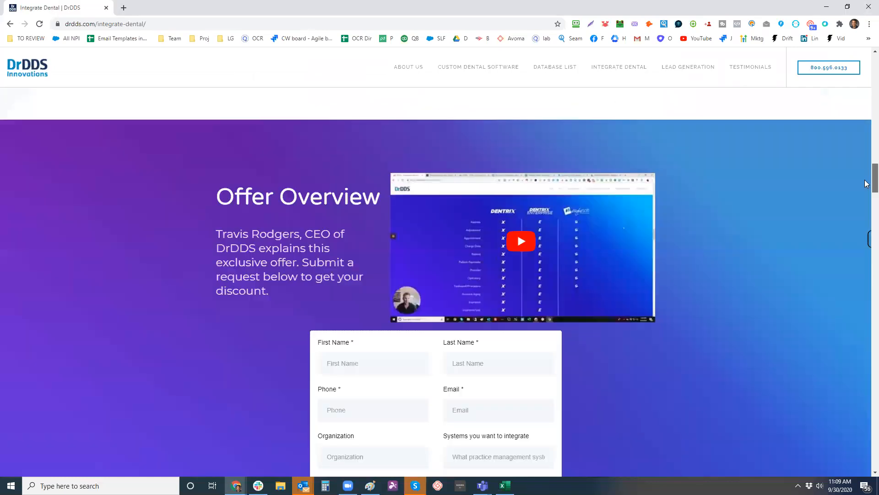
scroll(down, 3)
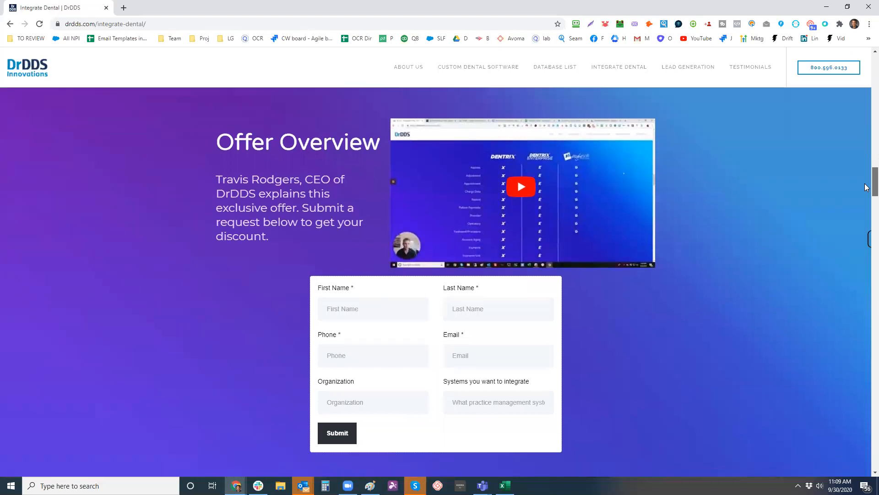
scroll(down, 3)
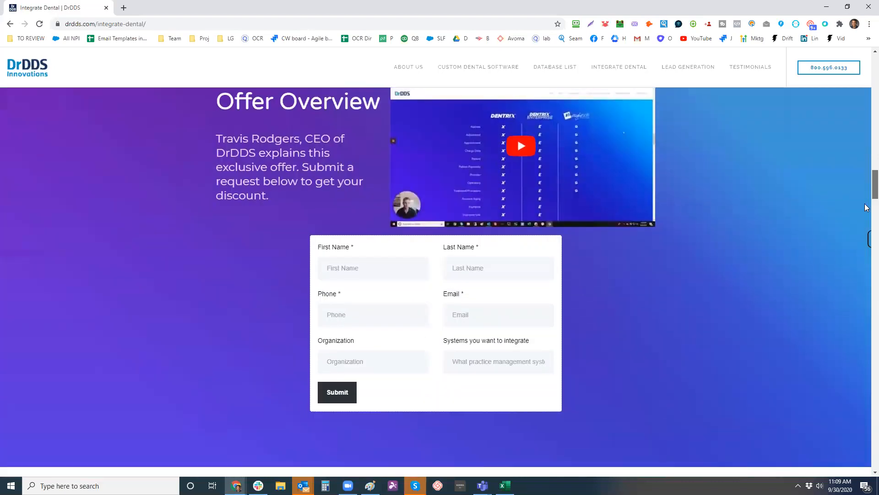
scroll(down, 3)
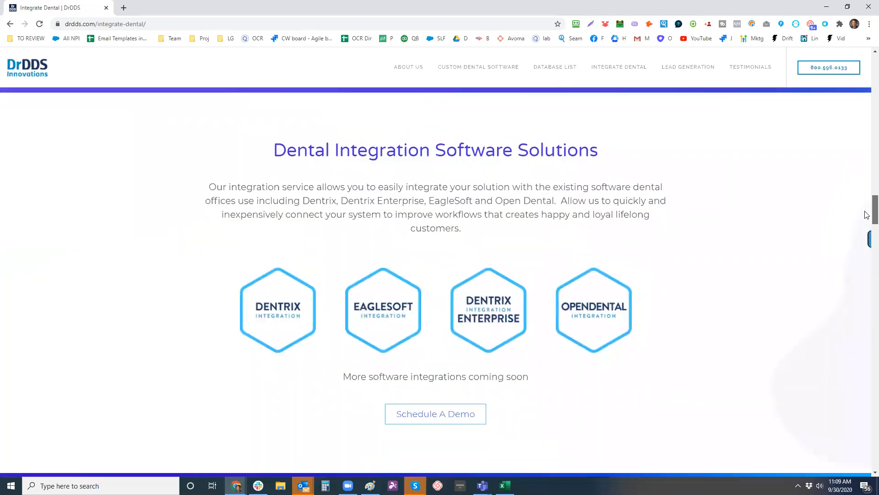
scroll(down, 3)
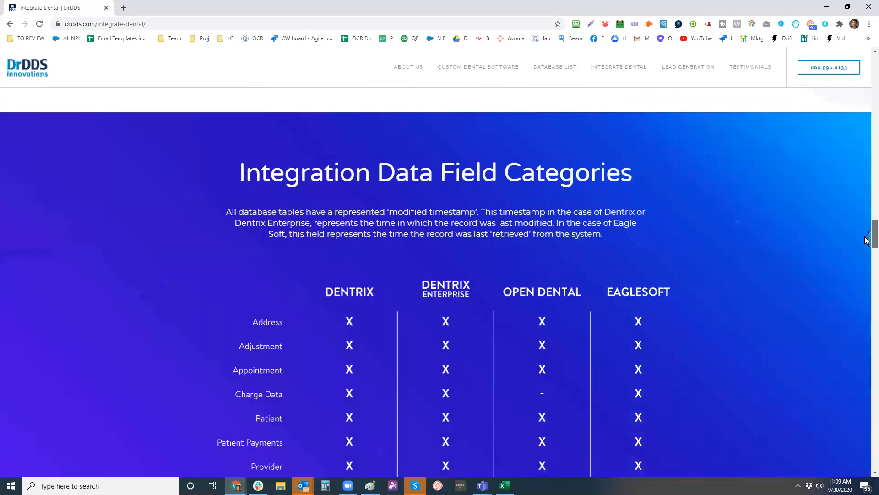
scroll(down, 3)
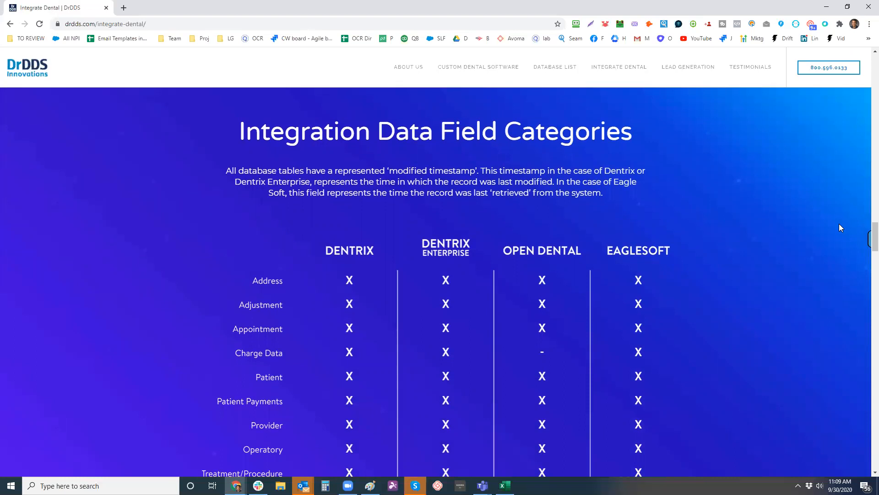
mouse_move(792, 187)
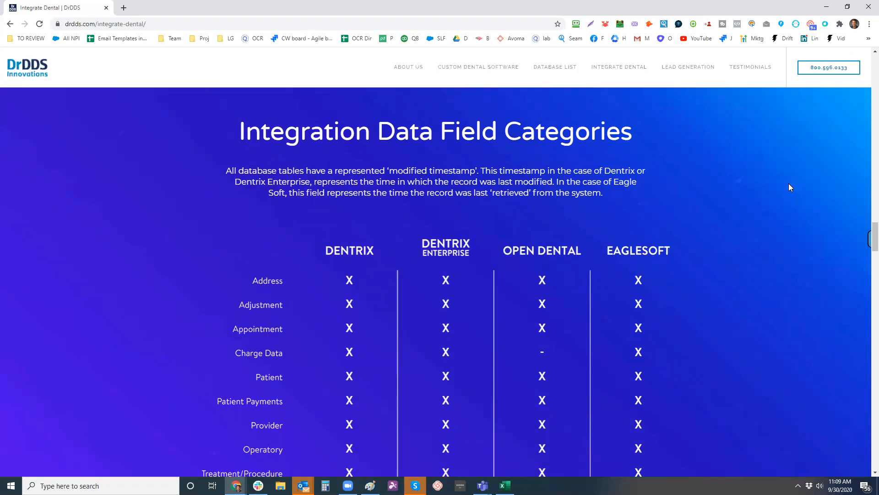
mouse_move(867, 238)
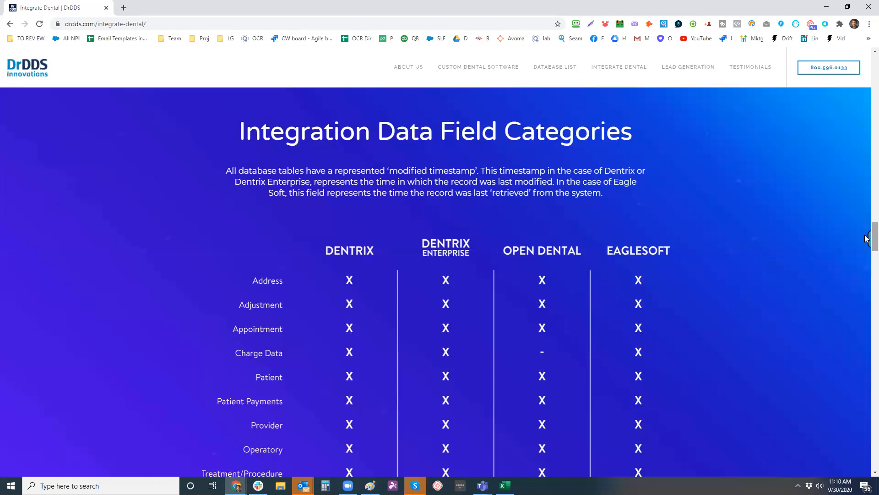
mouse_move(854, 247)
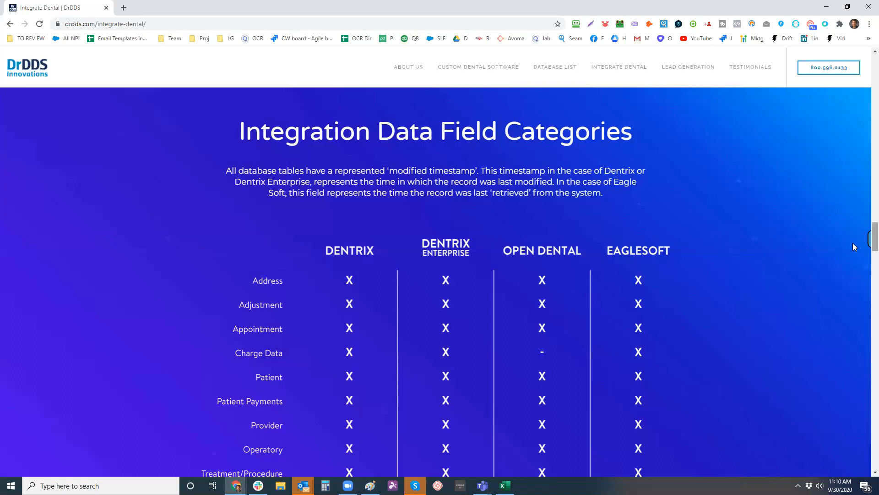
mouse_move(868, 230)
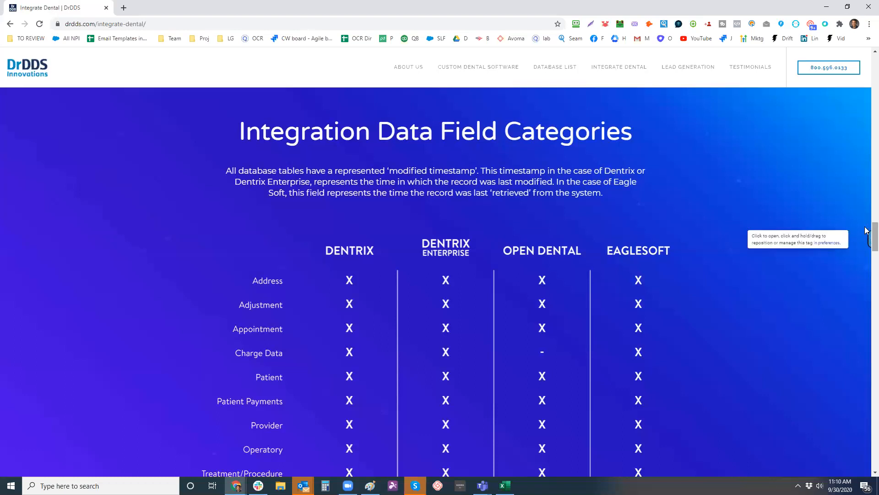
scroll(down, 3)
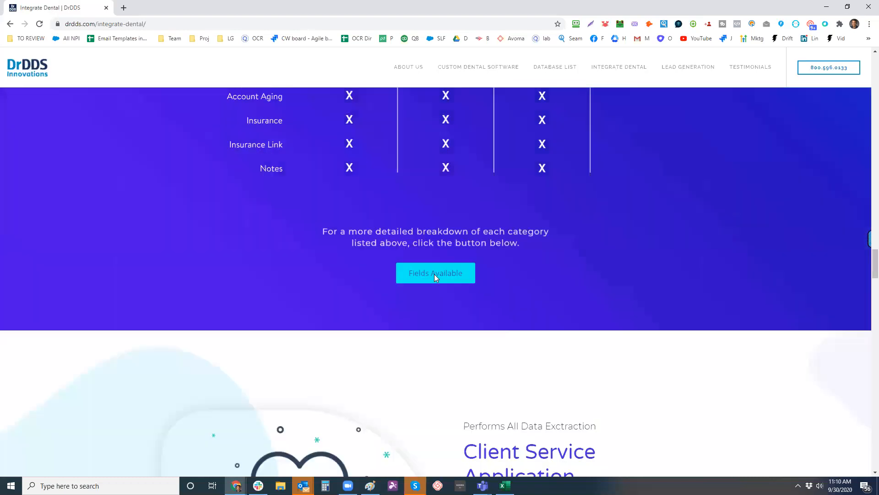
- Open the Integration Data Fields Google Sheet via Fields Available and switch to it
click(435, 273)
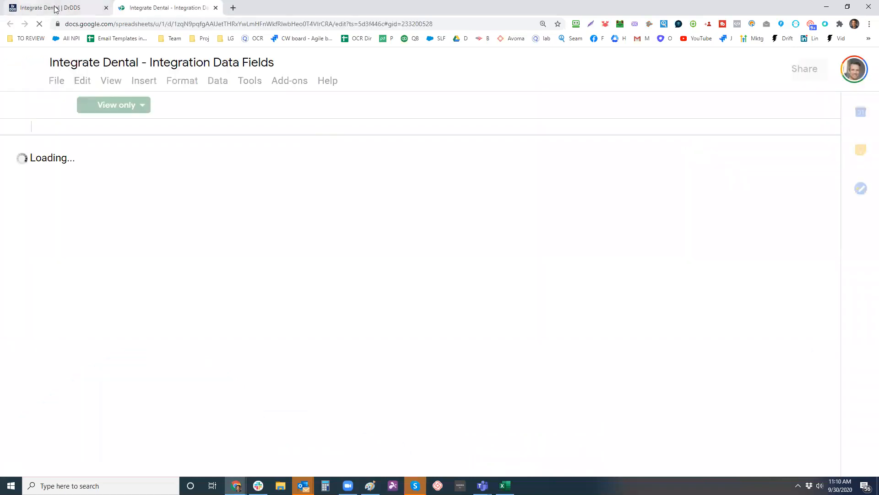
click(55, 8)
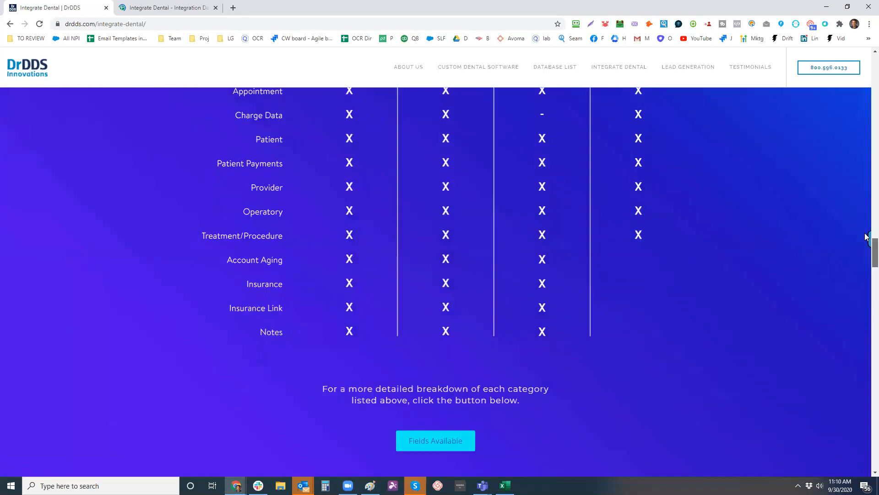
scroll(up, 3)
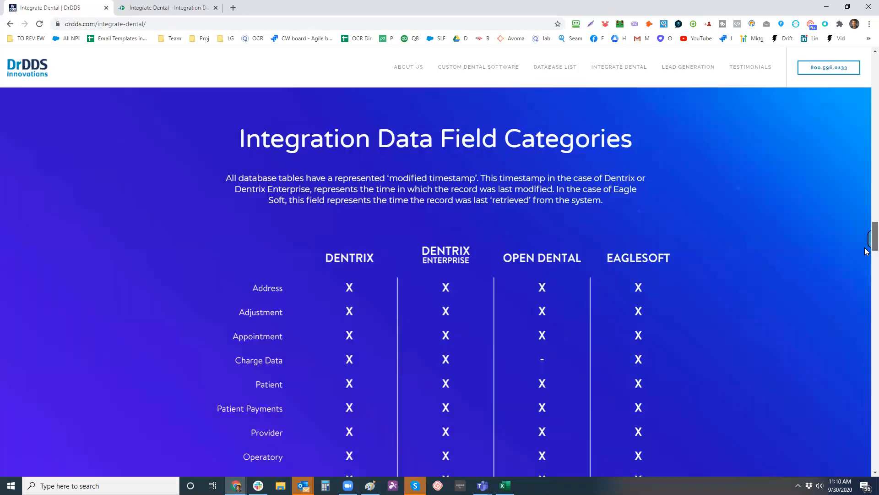
scroll(down, 3)
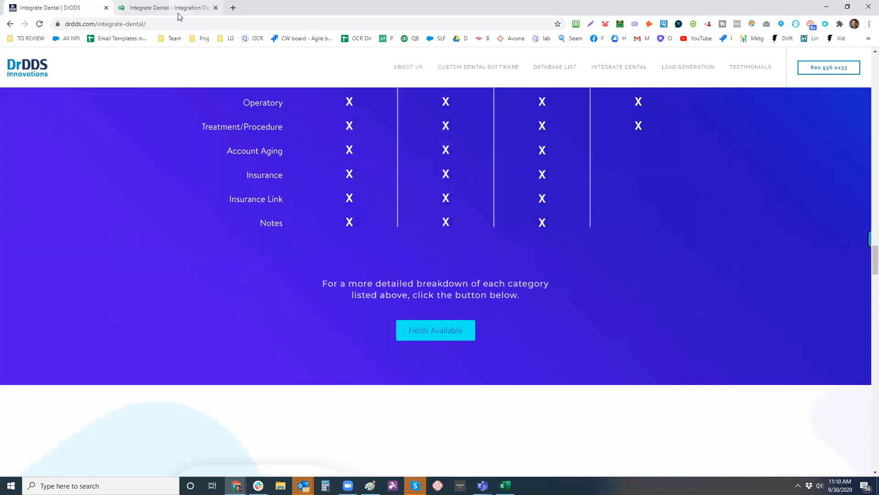
click(436, 329)
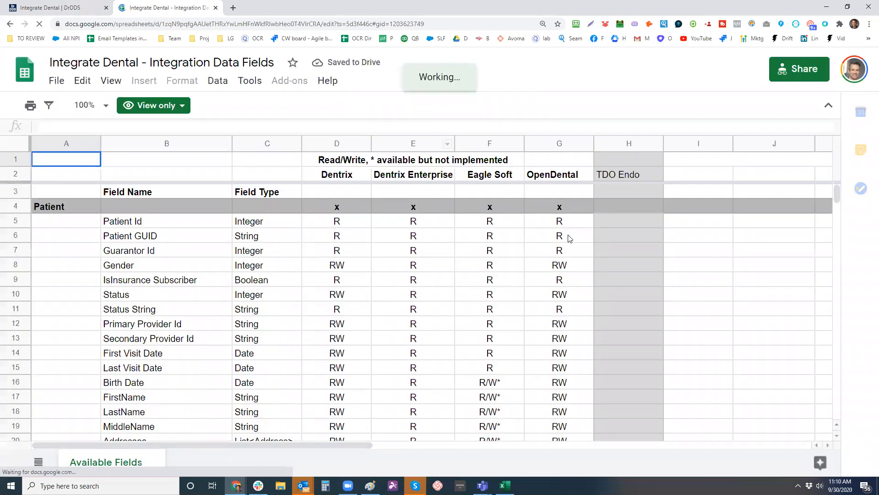
mouse_move(417, 222)
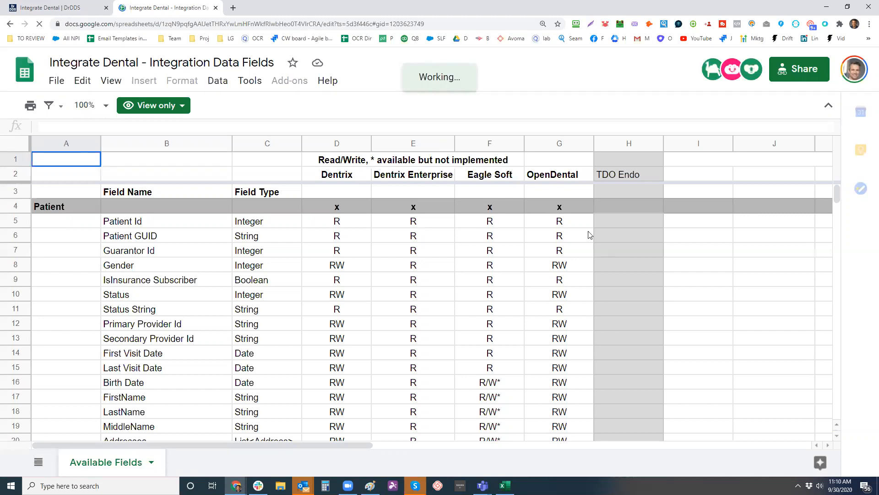
mouse_move(642, 194)
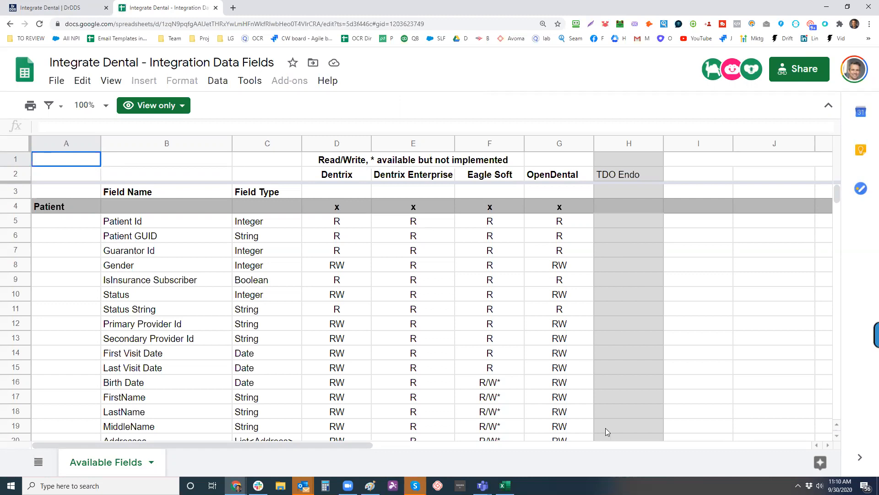
mouse_move(249, 232)
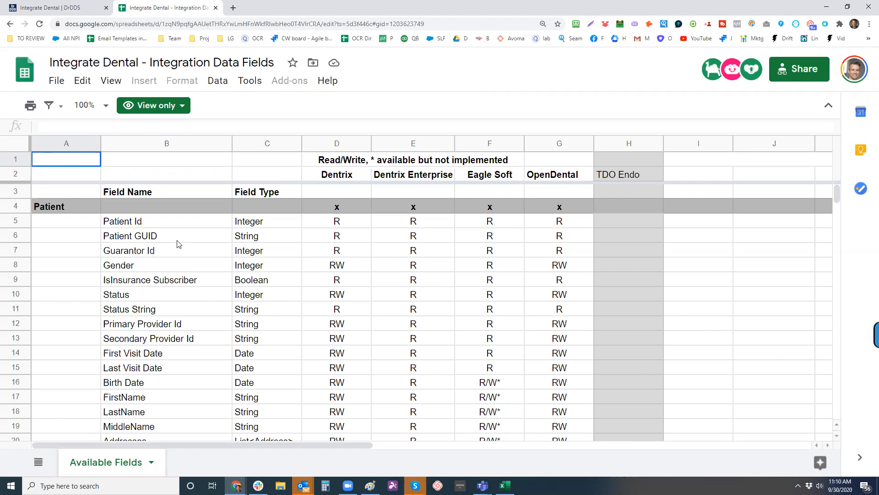
scroll(down, 3)
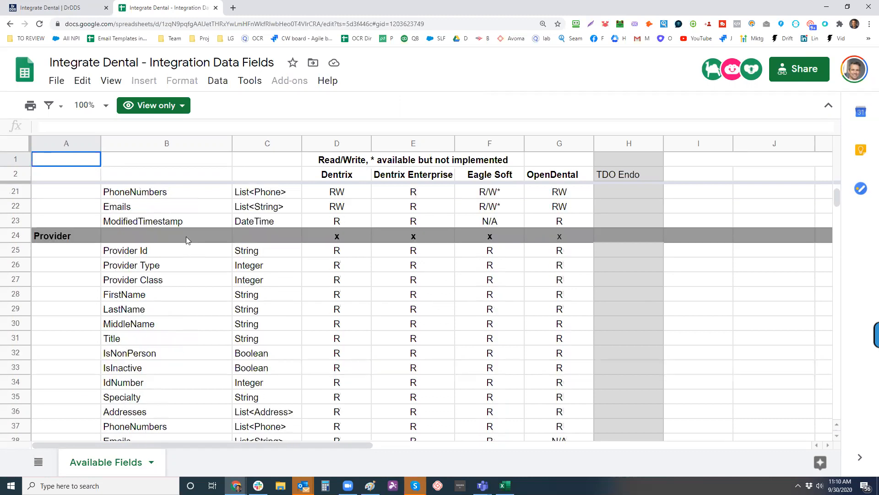
scroll(down, 3)
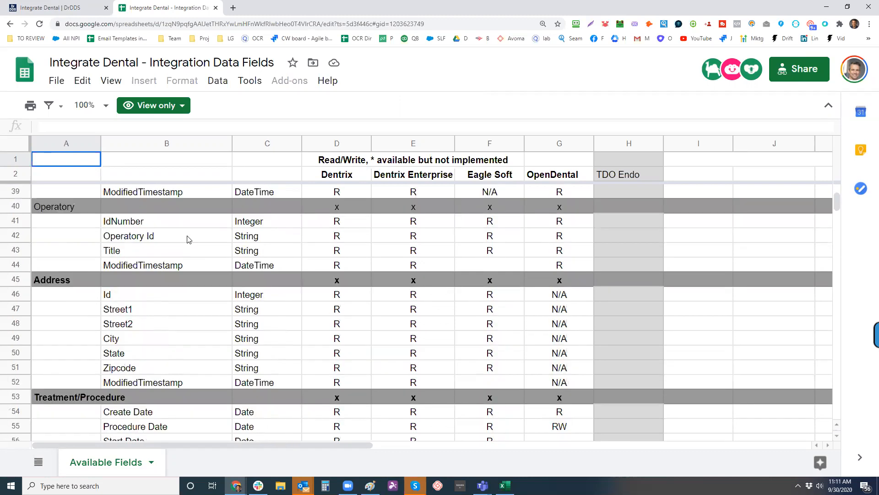
scroll(down, 3)
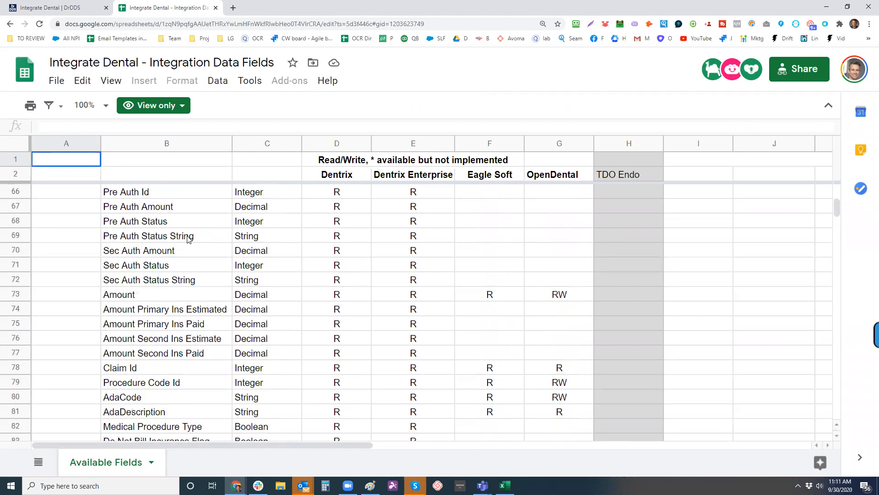
scroll(down, 3)
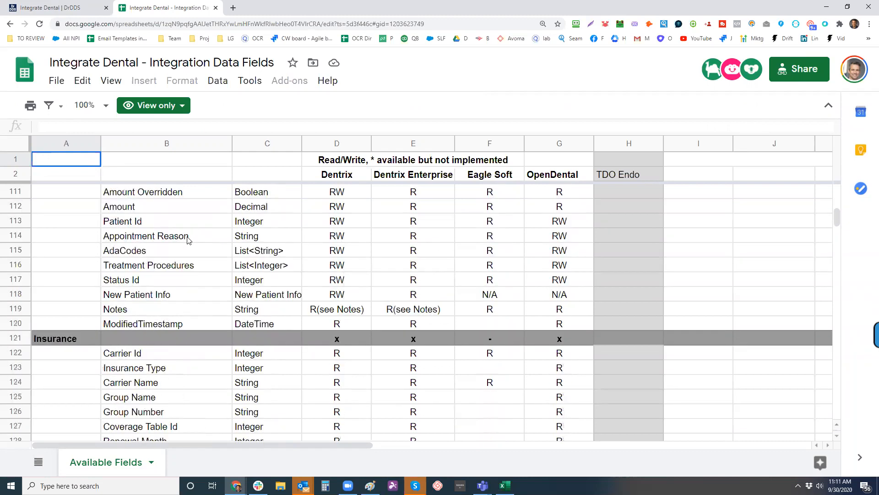
scroll(down, 3)
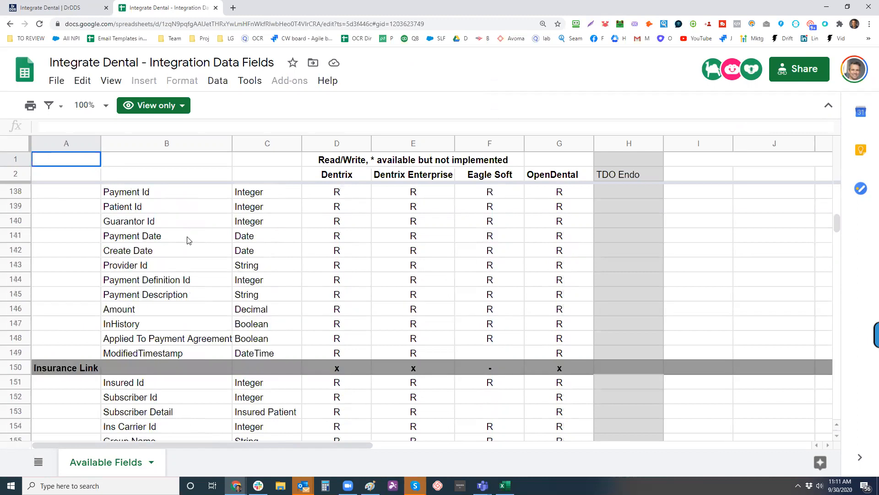
scroll(down, 3)
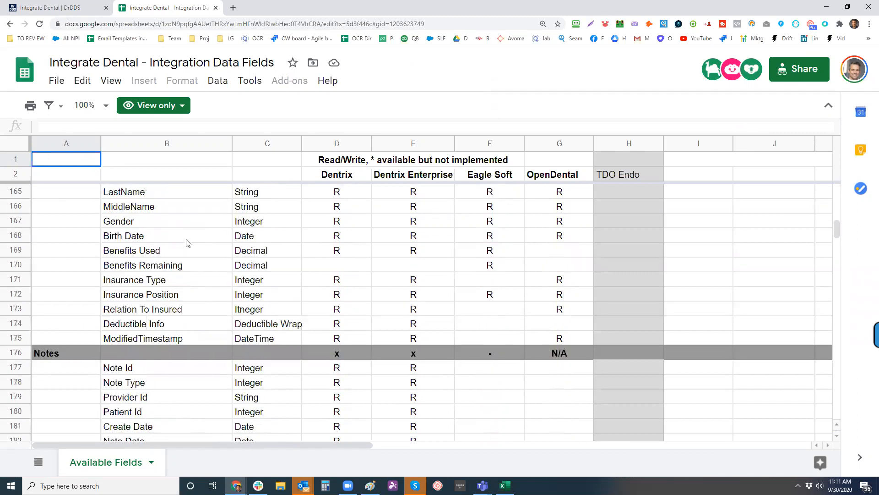
scroll(down, 3)
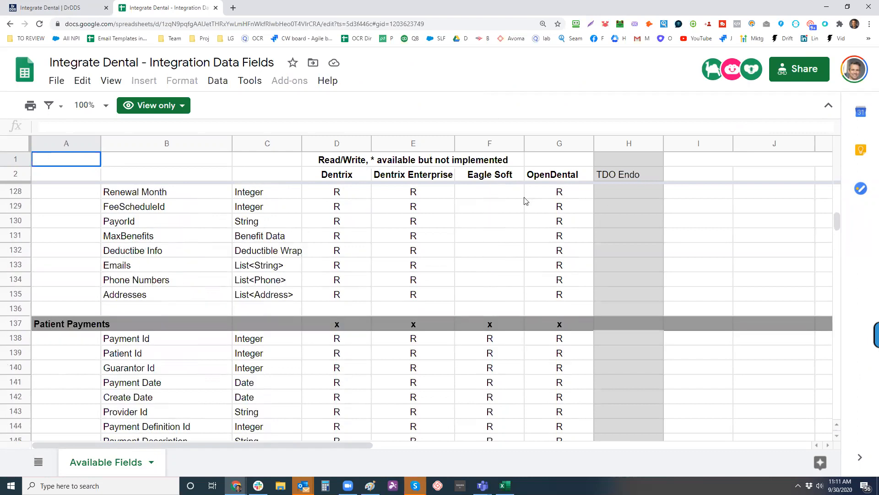
mouse_move(427, 103)
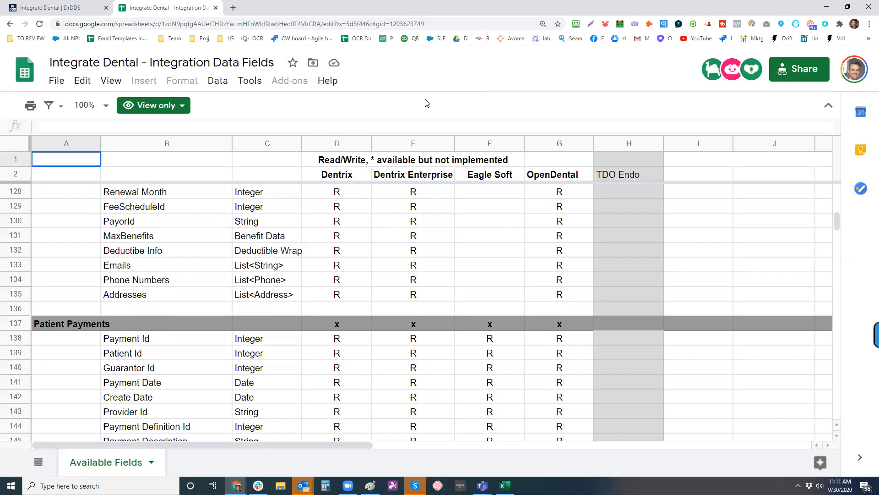
mouse_move(215, 8)
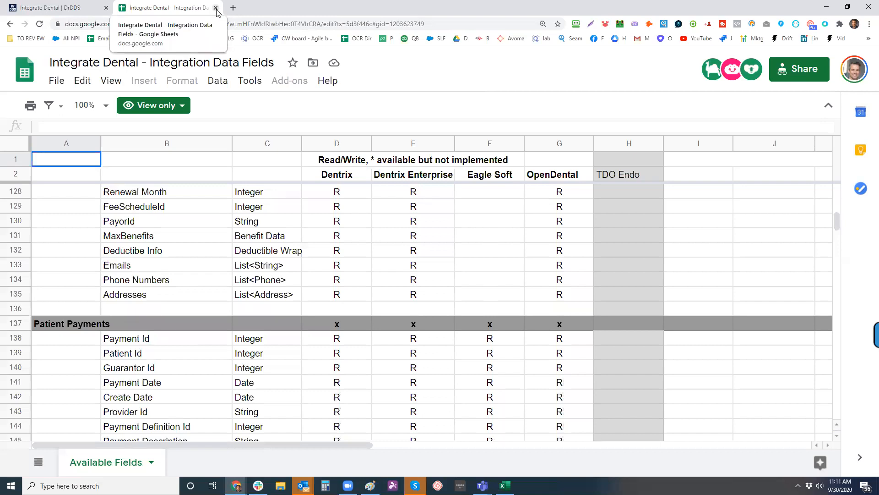
- Close the Google Sheets tab, dismiss the Outlook notification, and scroll to API Integration Plugin
click(216, 8)
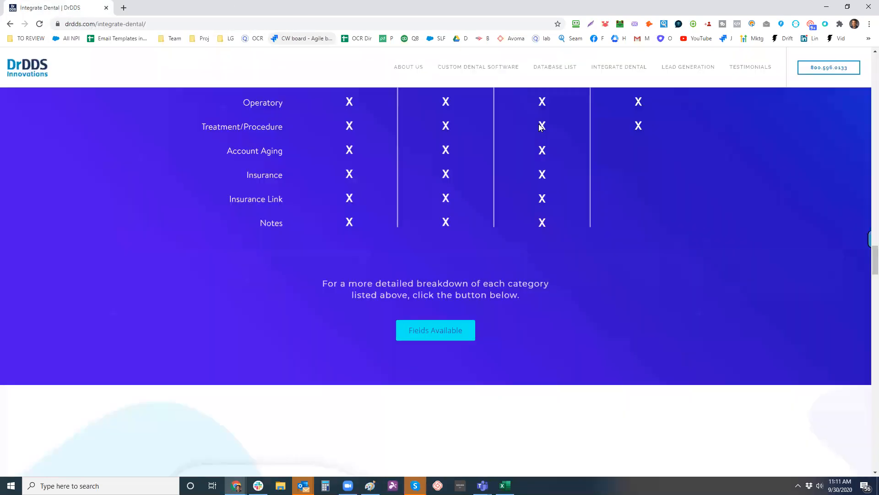
mouse_move(866, 257)
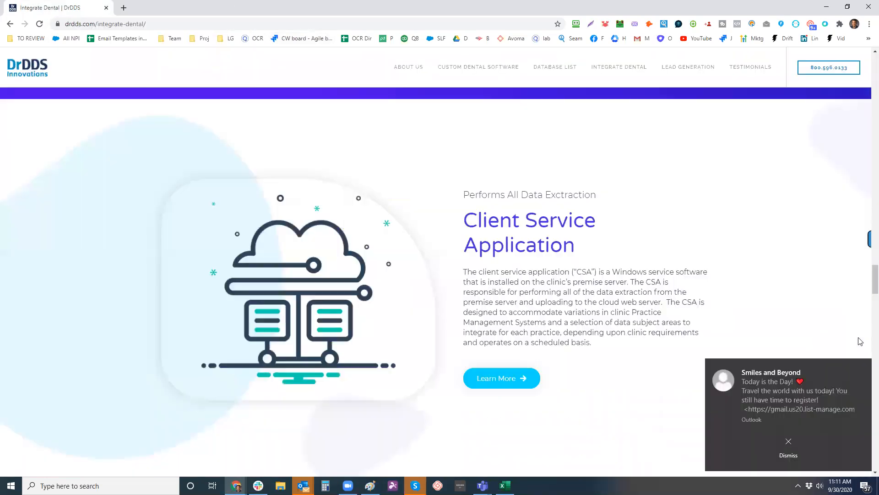
click(788, 440)
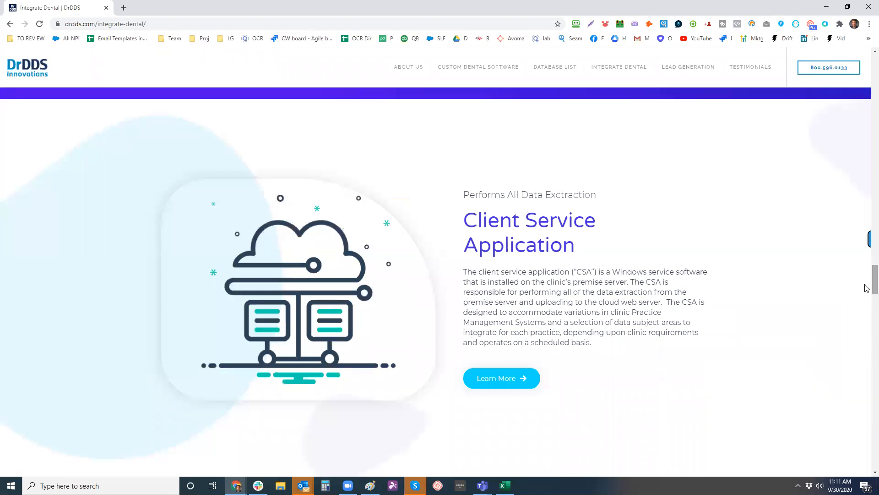
scroll(down, 3)
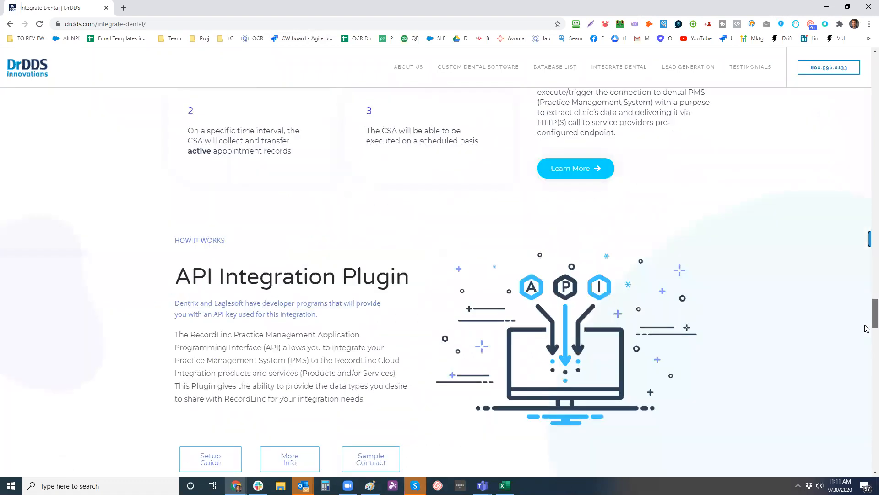
scroll(down, 3)
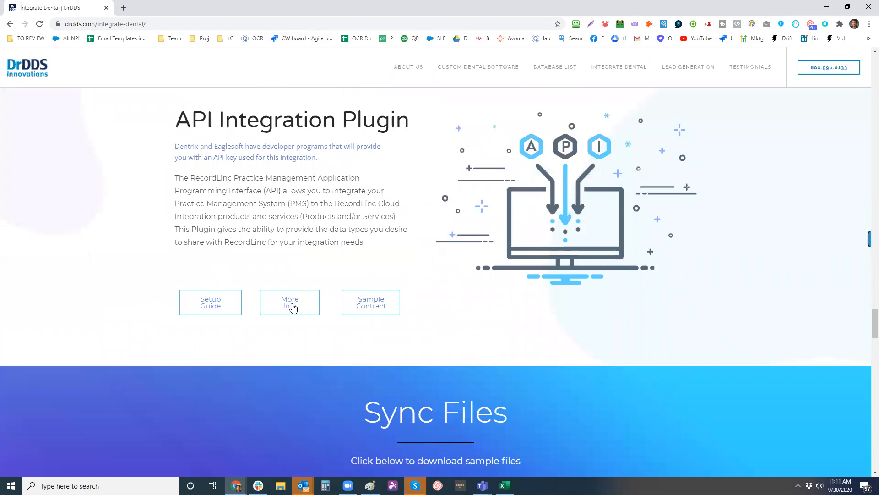
- Open the Recordlinc API Integration Documentation via More Info and scroll through it
click(289, 303)
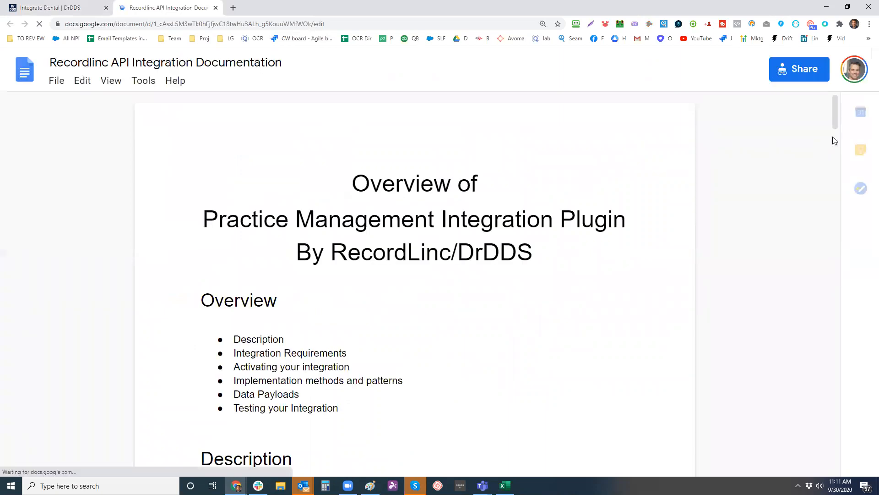
scroll(down, 3)
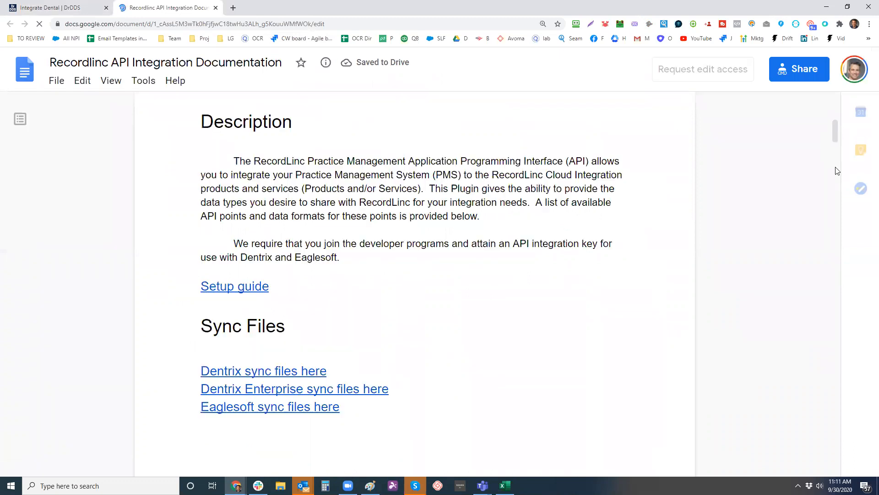
- Switch back to the DrDDS tab and scroll past Integration Requirements and Video Tutorials to the Travis Rodgers CEO section
click(55, 10)
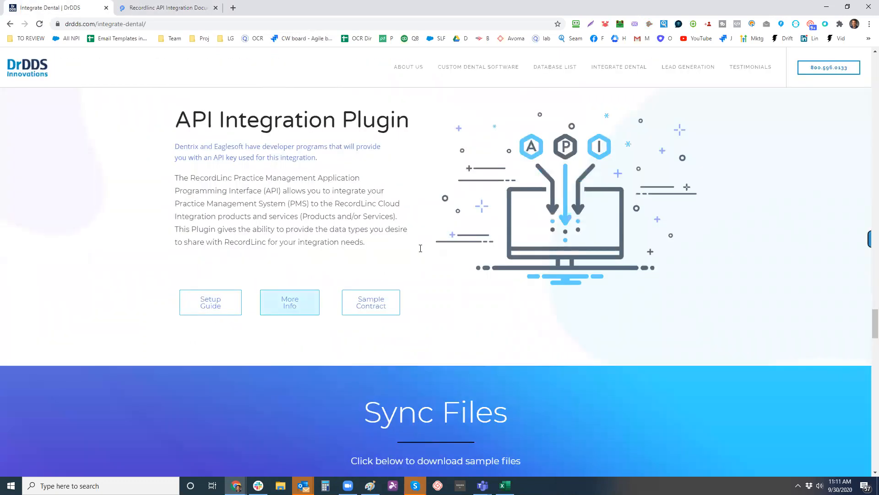
scroll(down, 3)
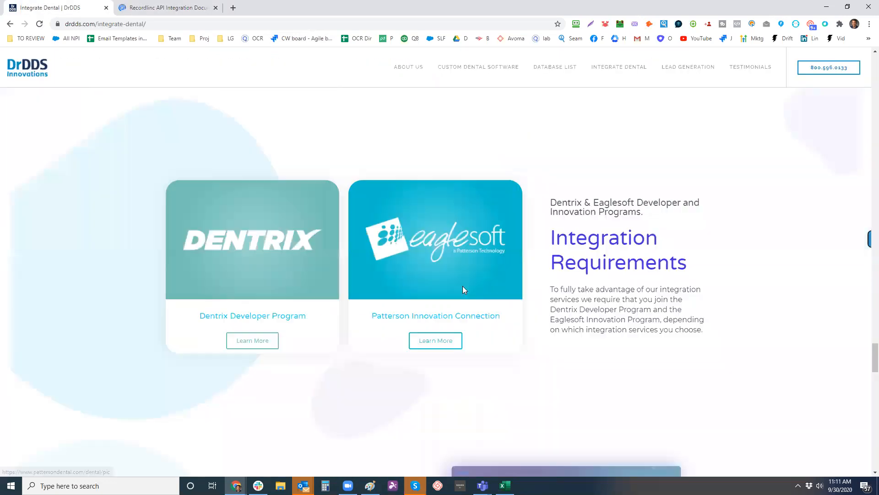
scroll(down, 3)
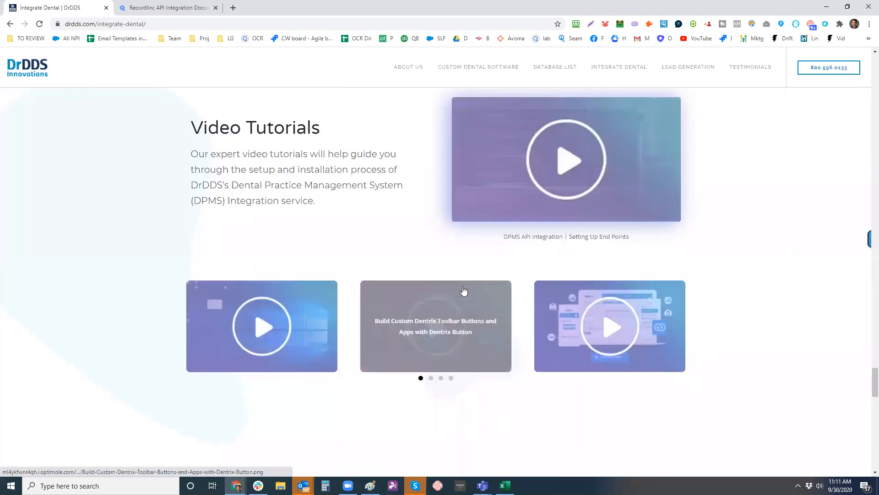
scroll(down, 3)
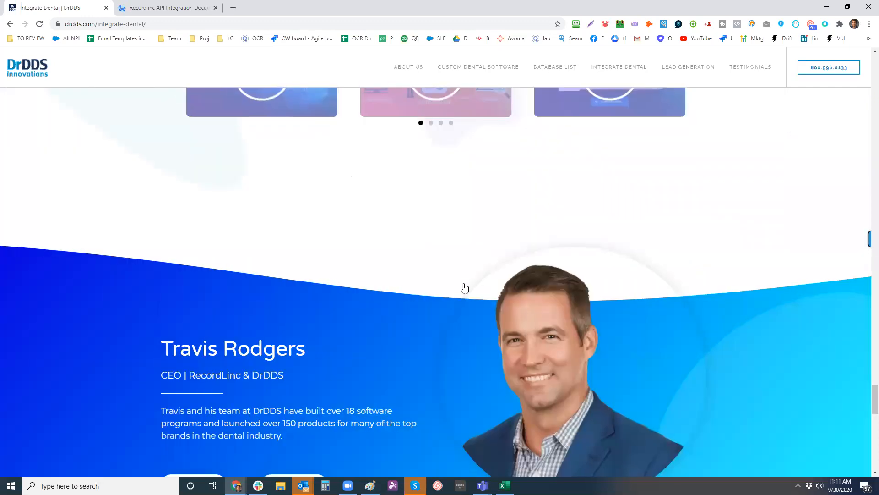